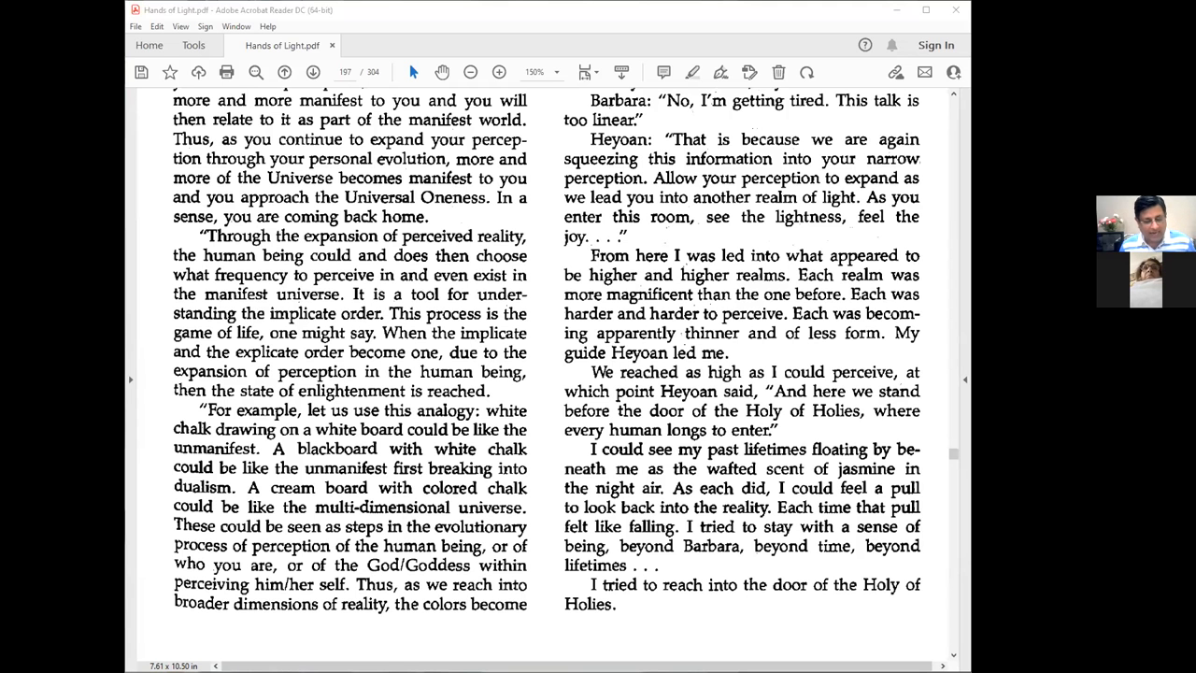
mouse_move(690, 627)
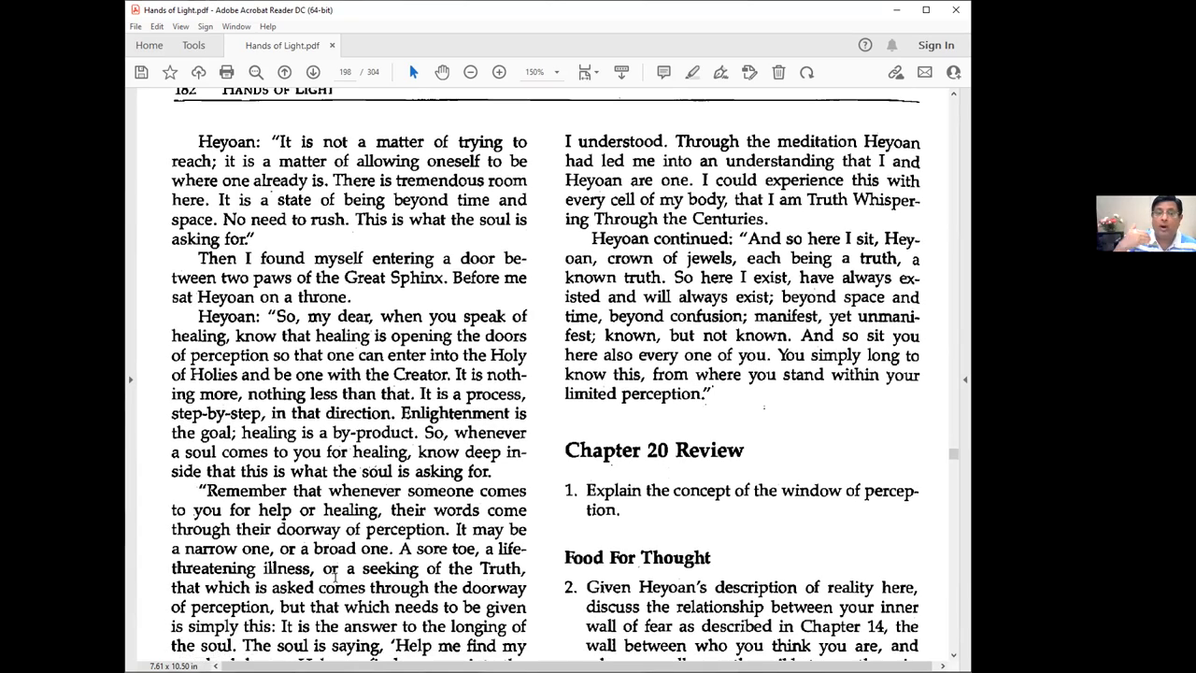
scroll(down, 3)
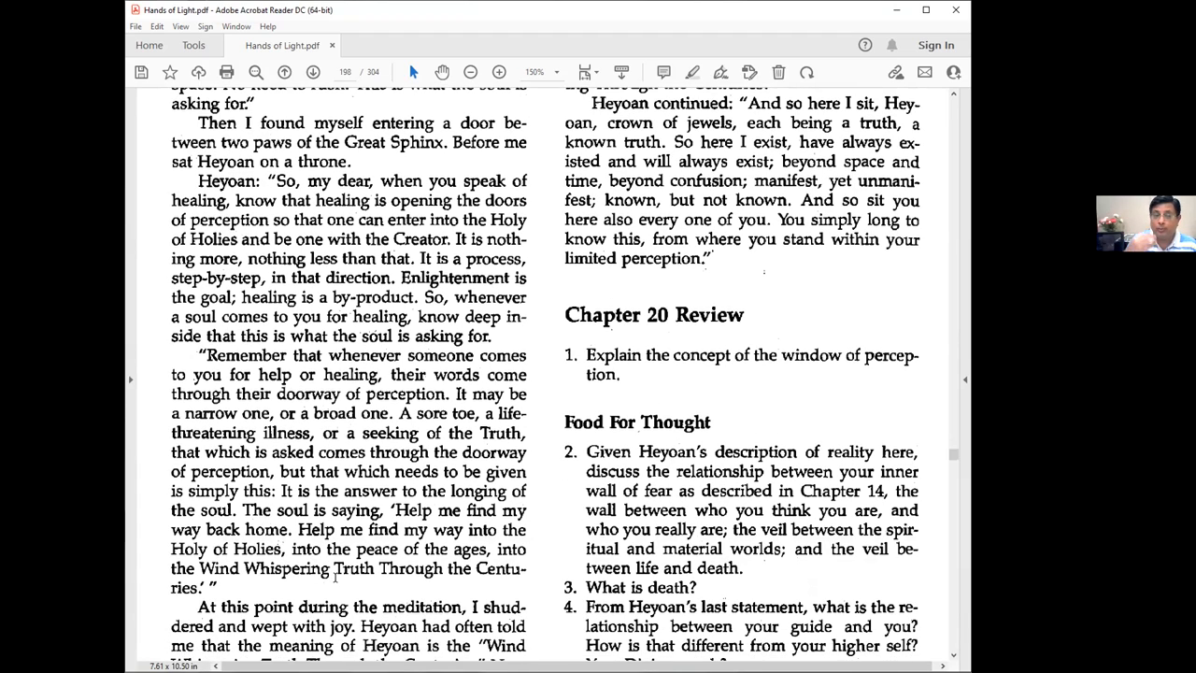
scroll(down, 3)
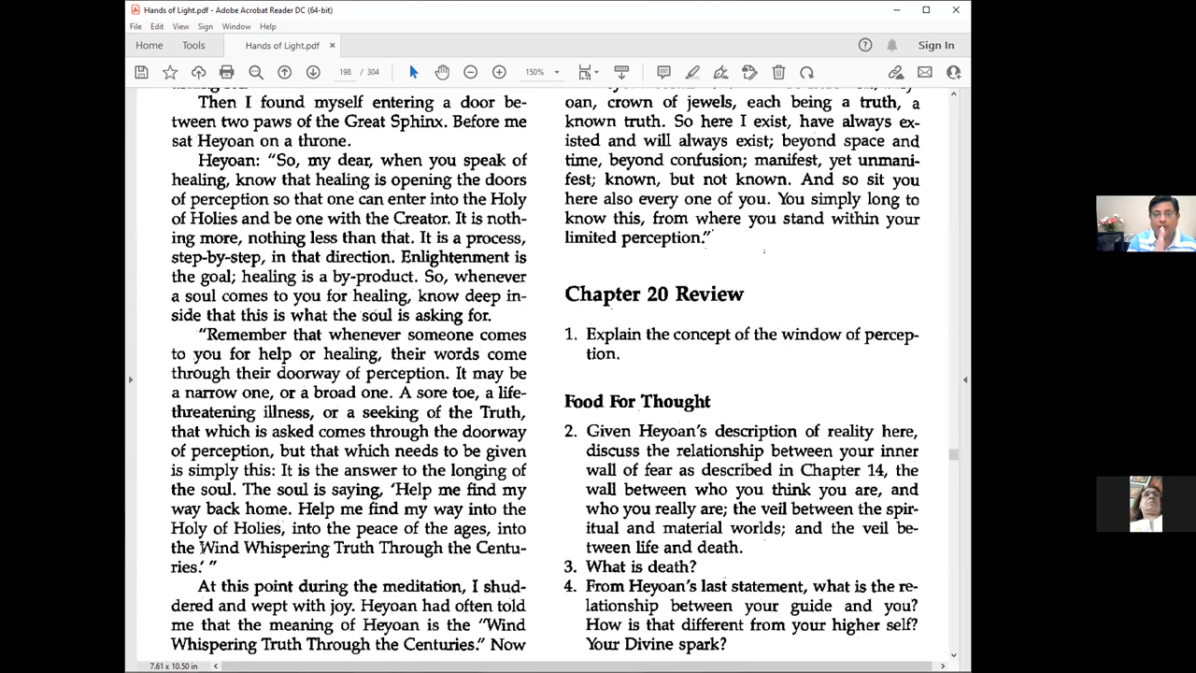
scroll(down, 3)
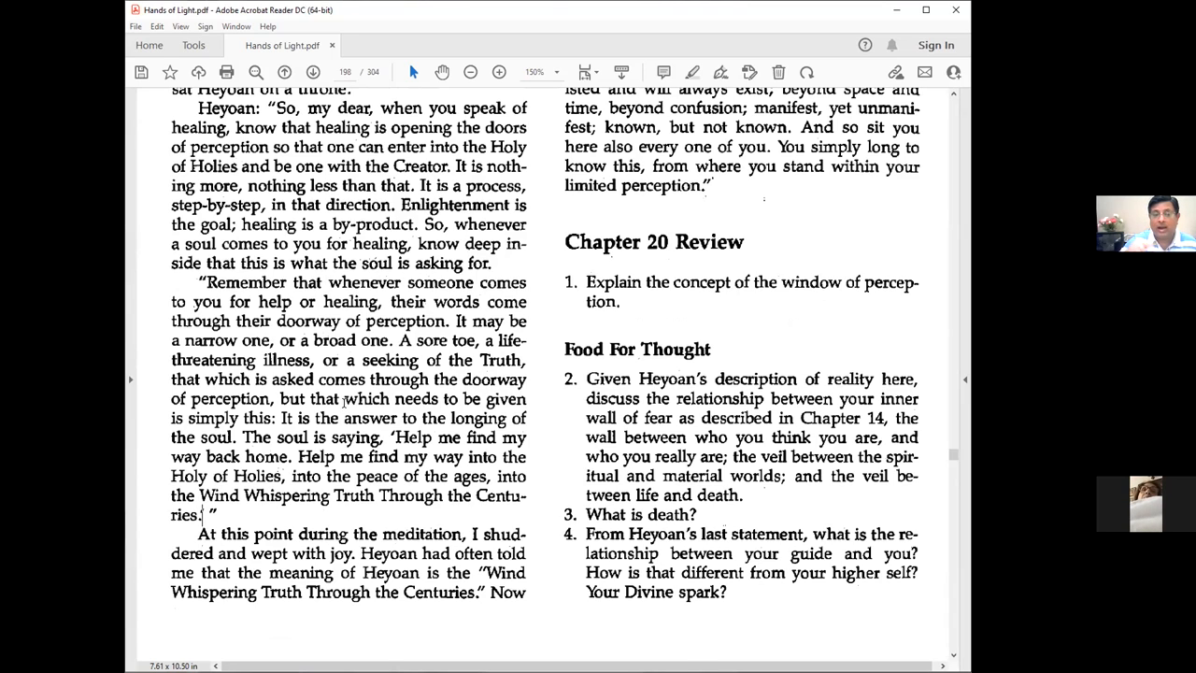
mouse_move(455, 321)
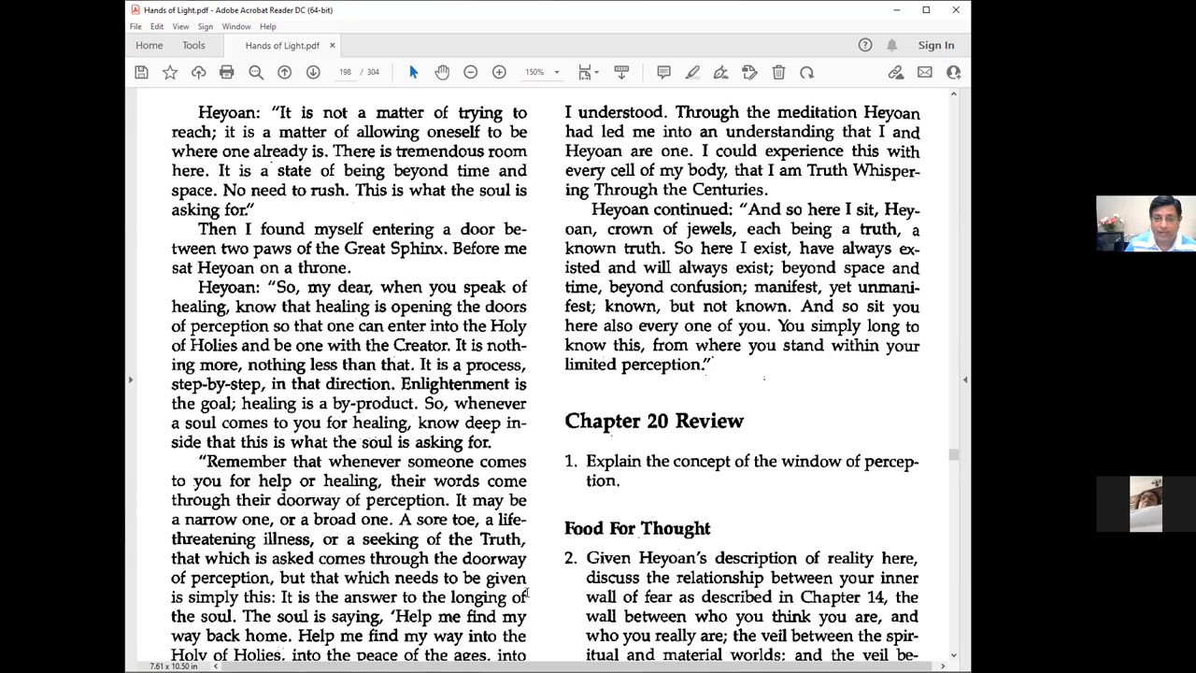
Scroll down from page 198 to the Part V Spiritual Healing title page, page 199
scroll(down, 3)
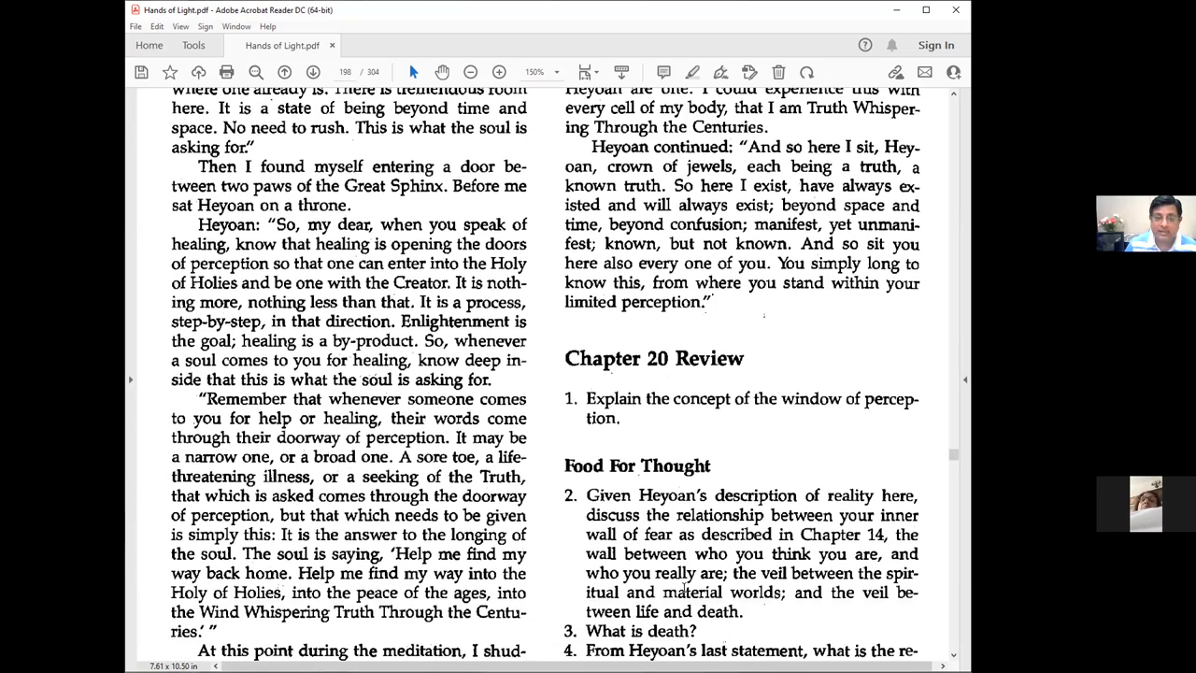
scroll(down, 3)
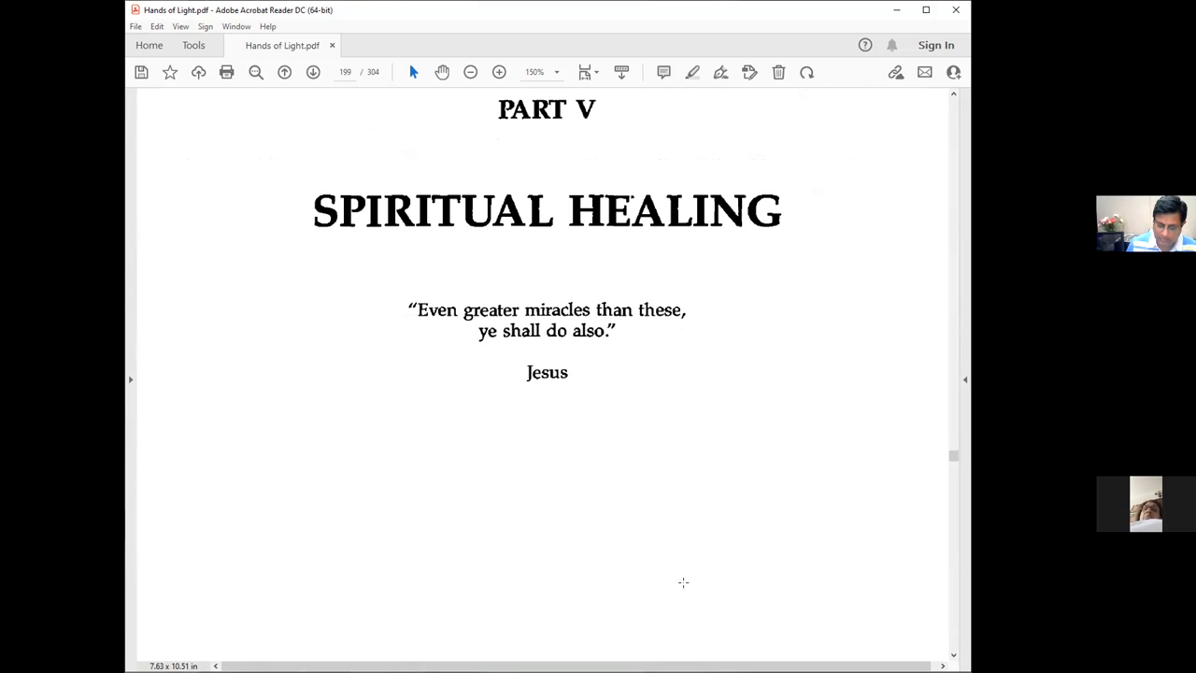
mouse_move(702, 493)
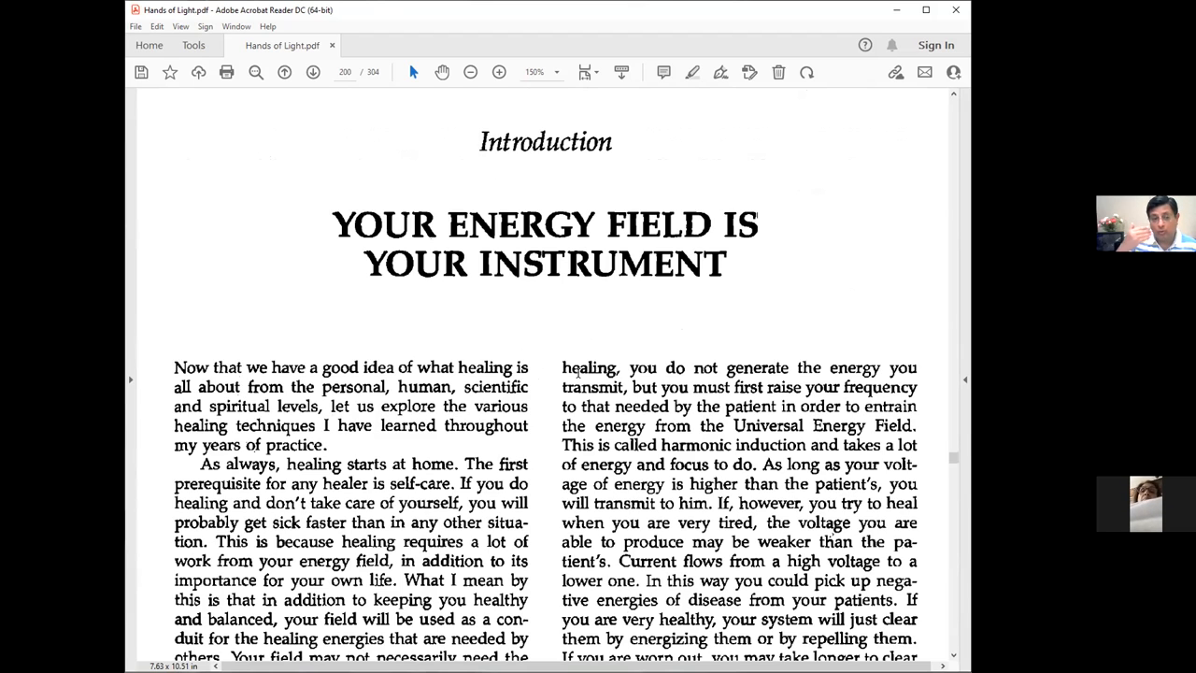
Scroll page 200 past the chapter title into the introduction's body text
click(479, 141)
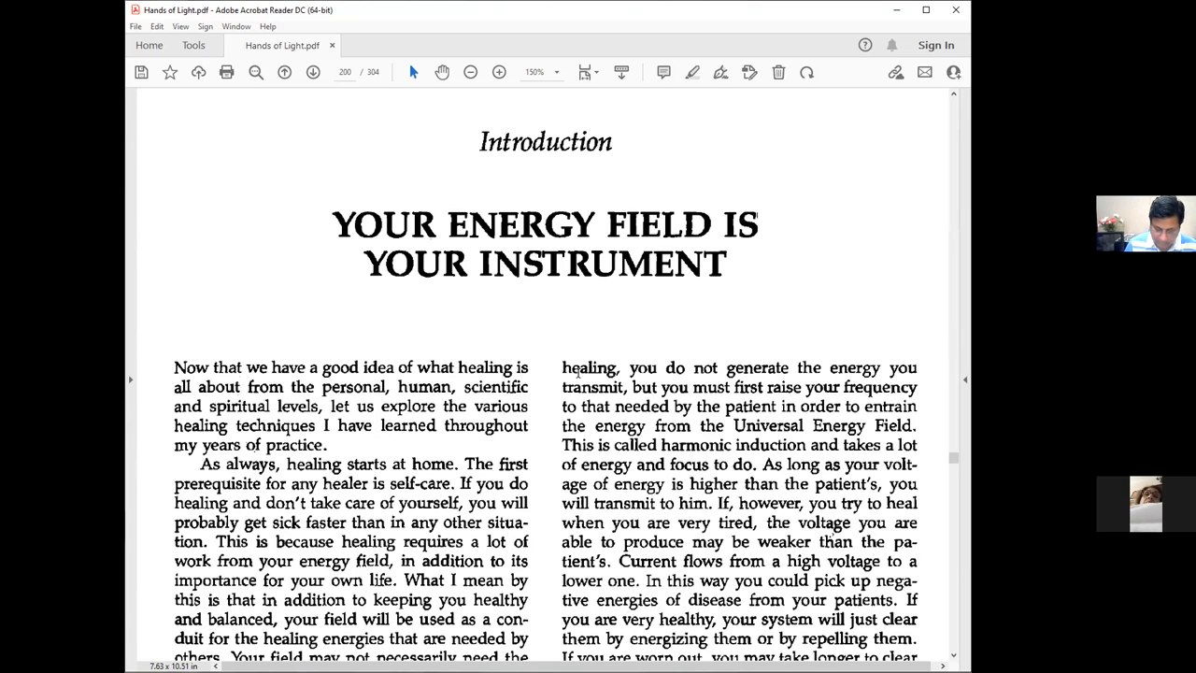
click(479, 141)
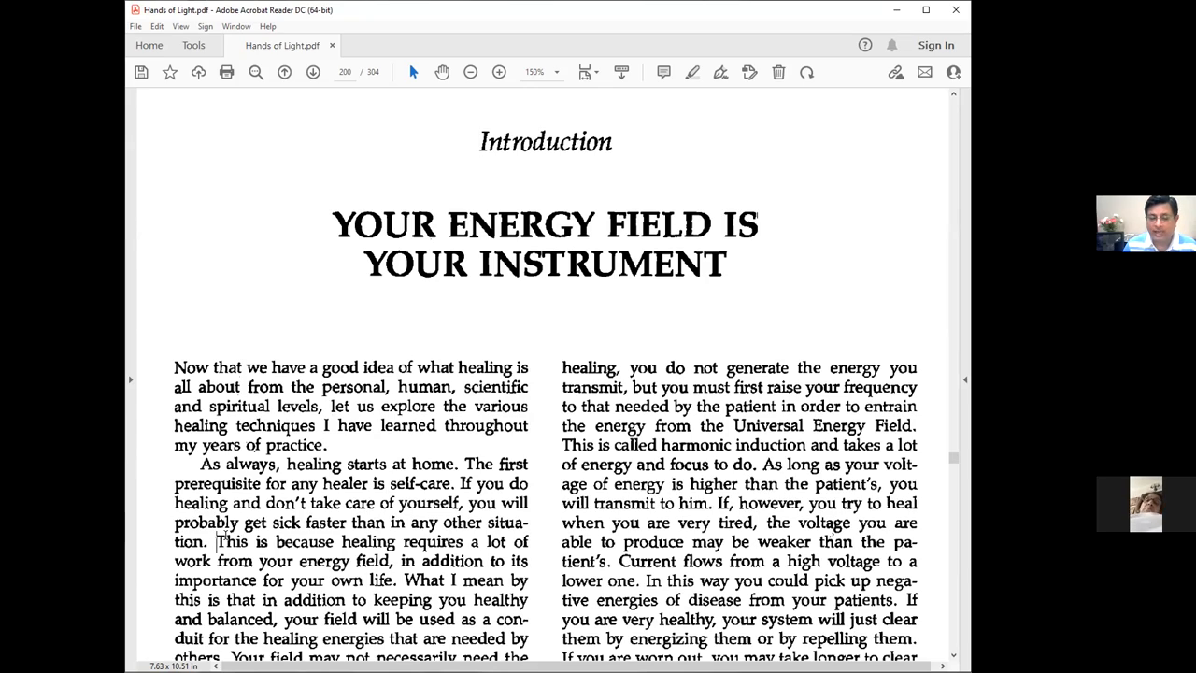
scroll(down, 3)
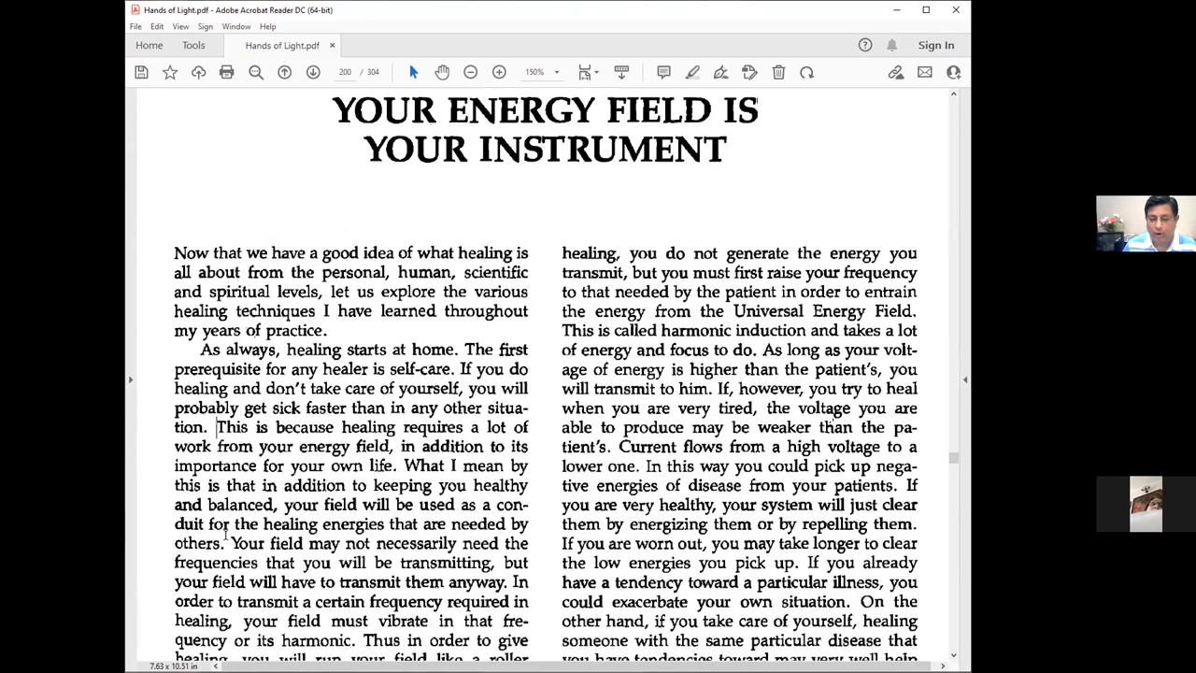
scroll(down, 3)
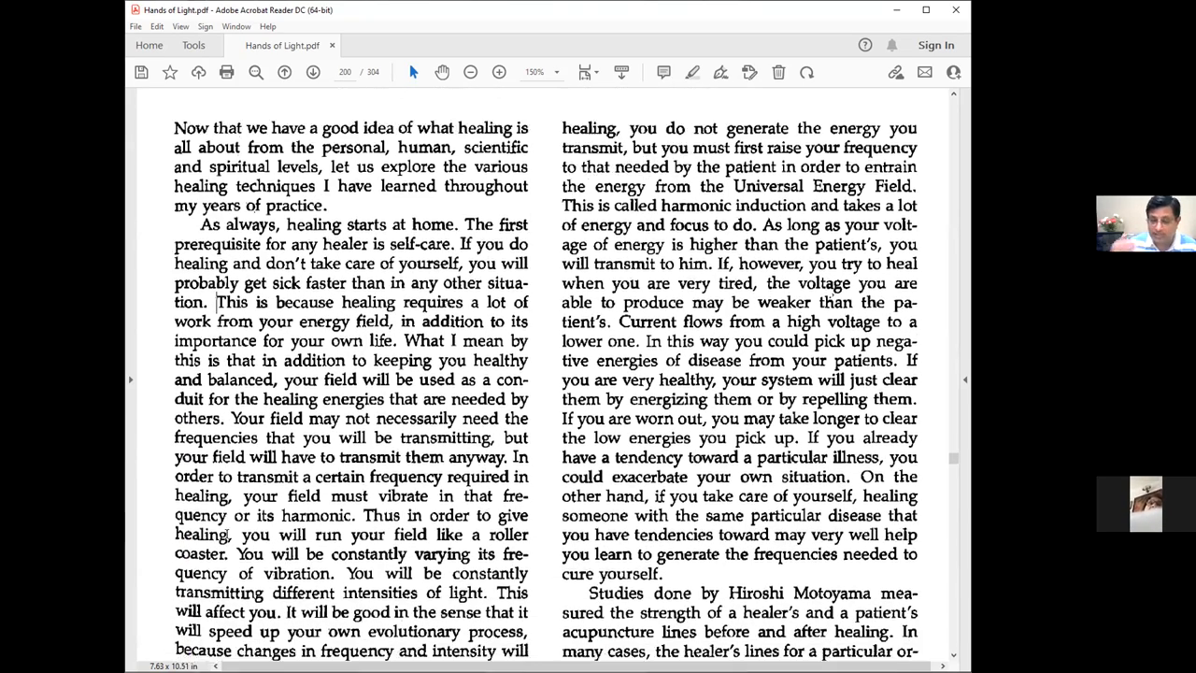
scroll(down, 3)
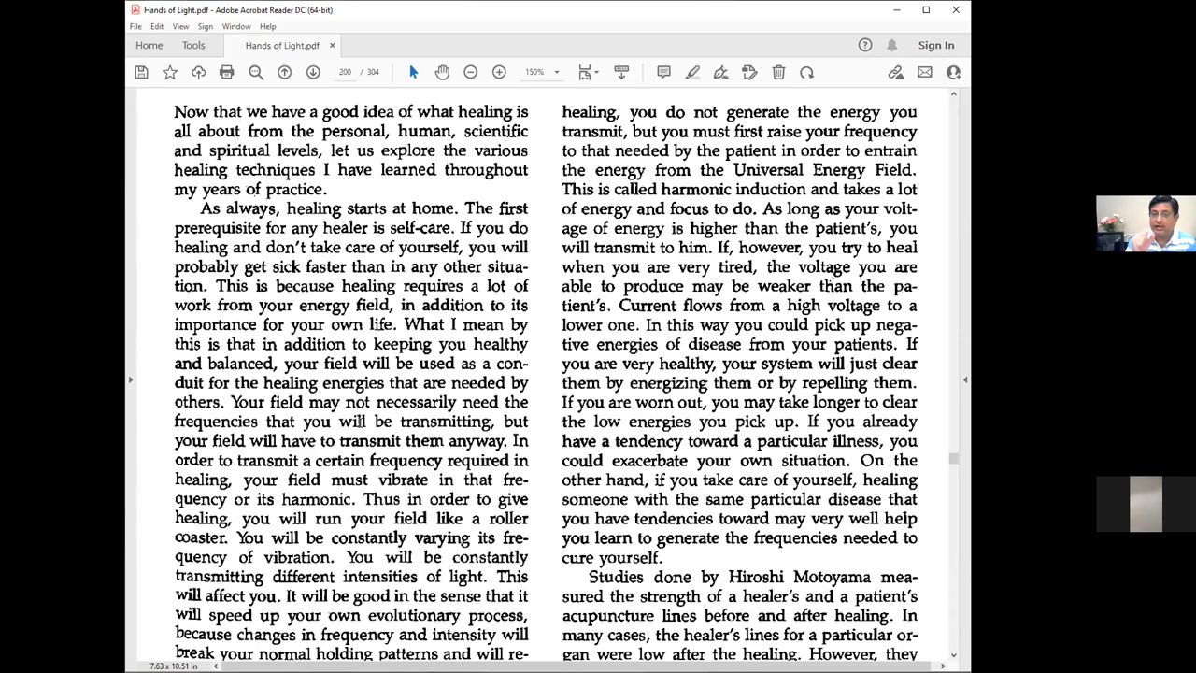
mouse_move(494, 200)
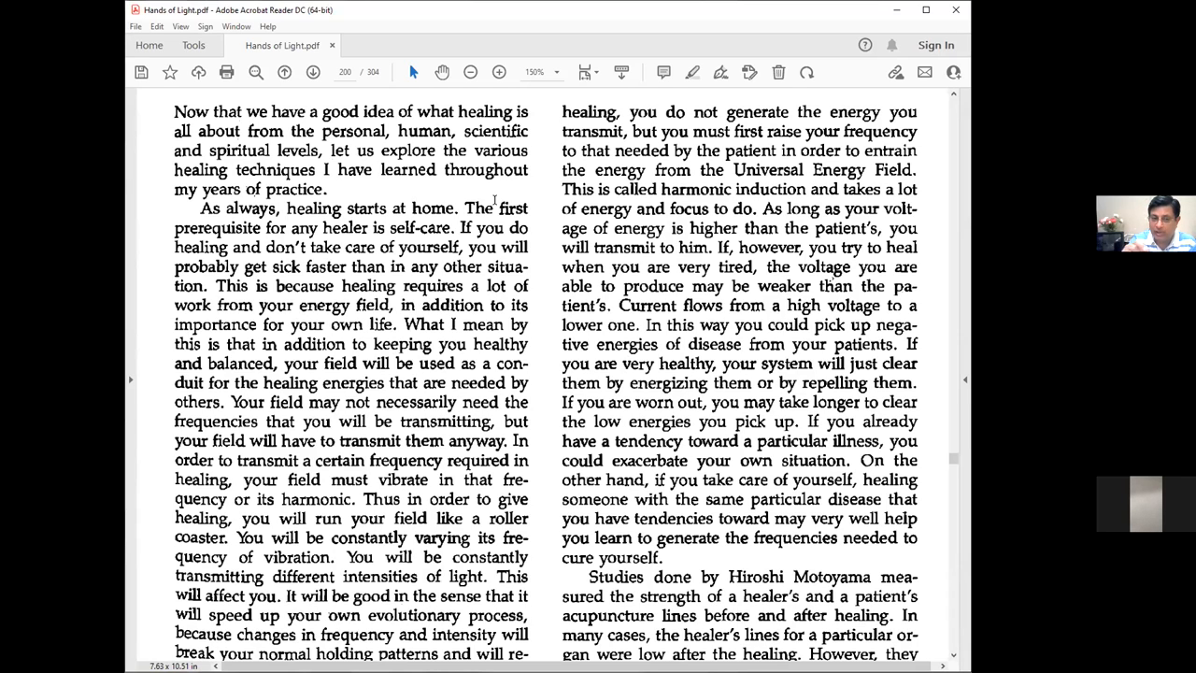
mouse_move(560, 189)
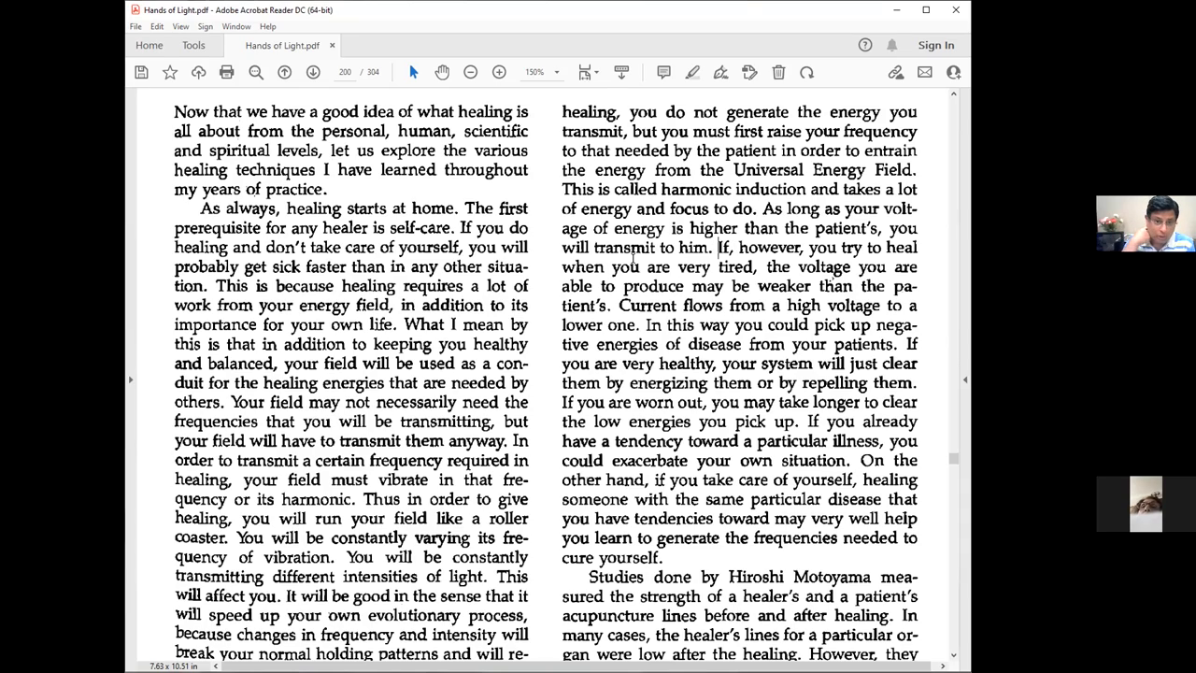
Scroll to the bottom of page 200, showing printed page number 185
scroll(down, 3)
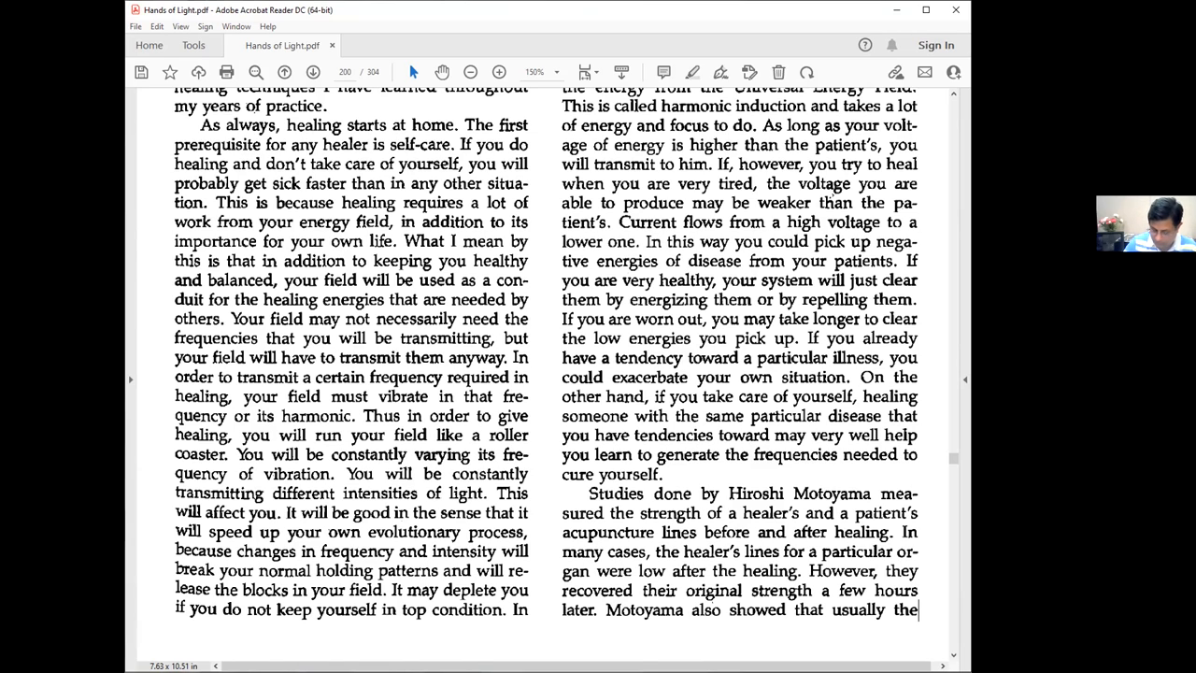
scroll(down, 3)
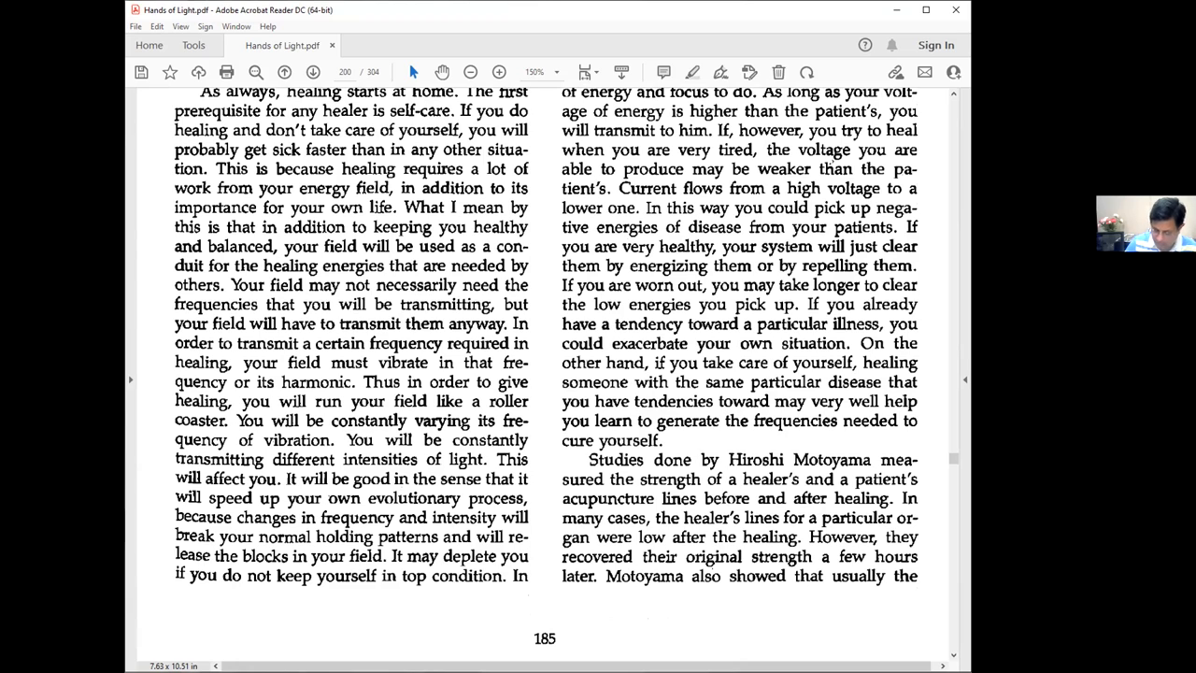
Advance to page 202, the start of Chapter 21, Preparation for Healing
click(313, 72)
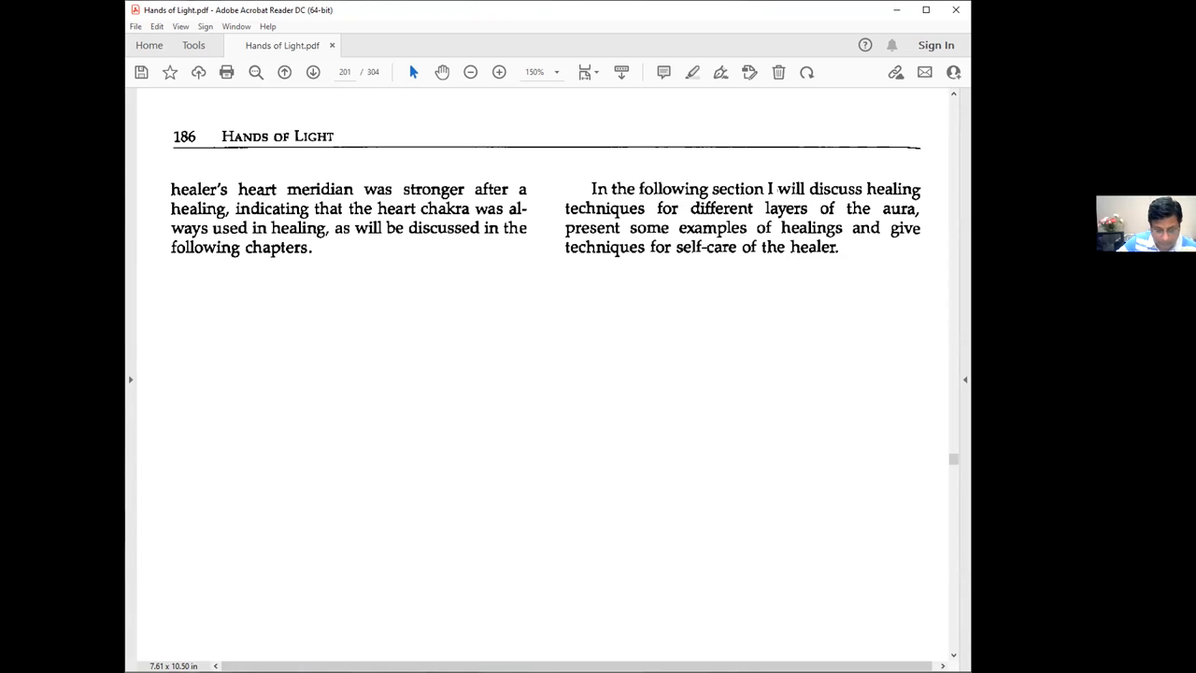
mouse_move(366, 399)
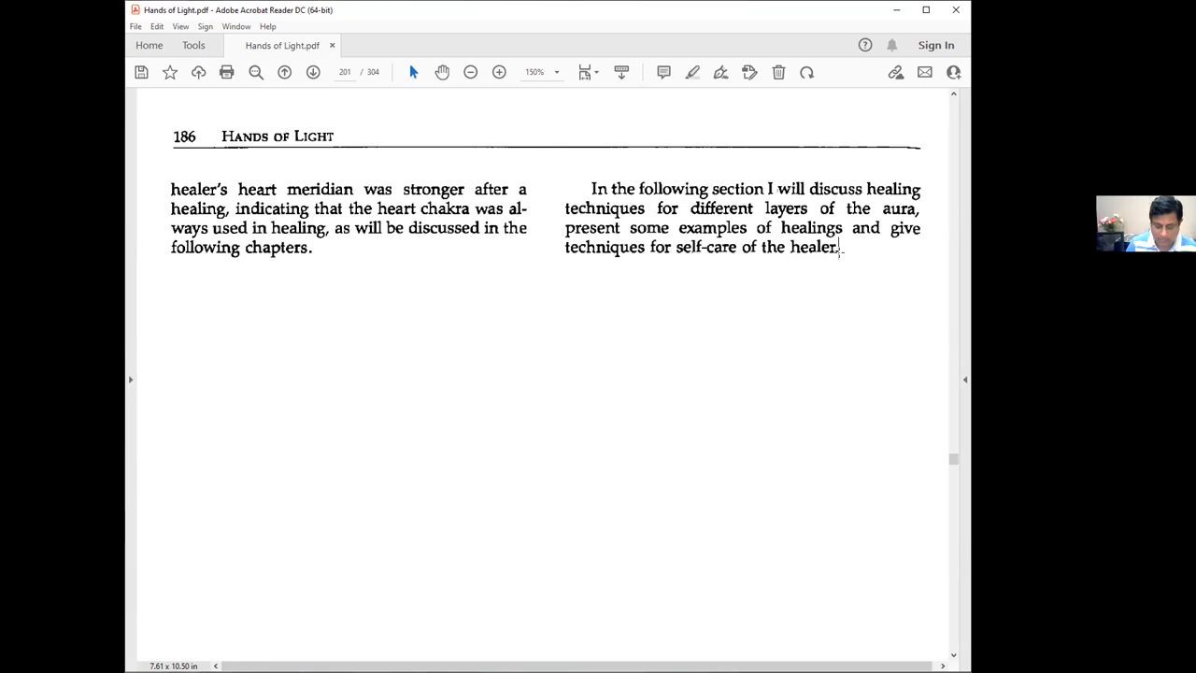
scroll(down, 3)
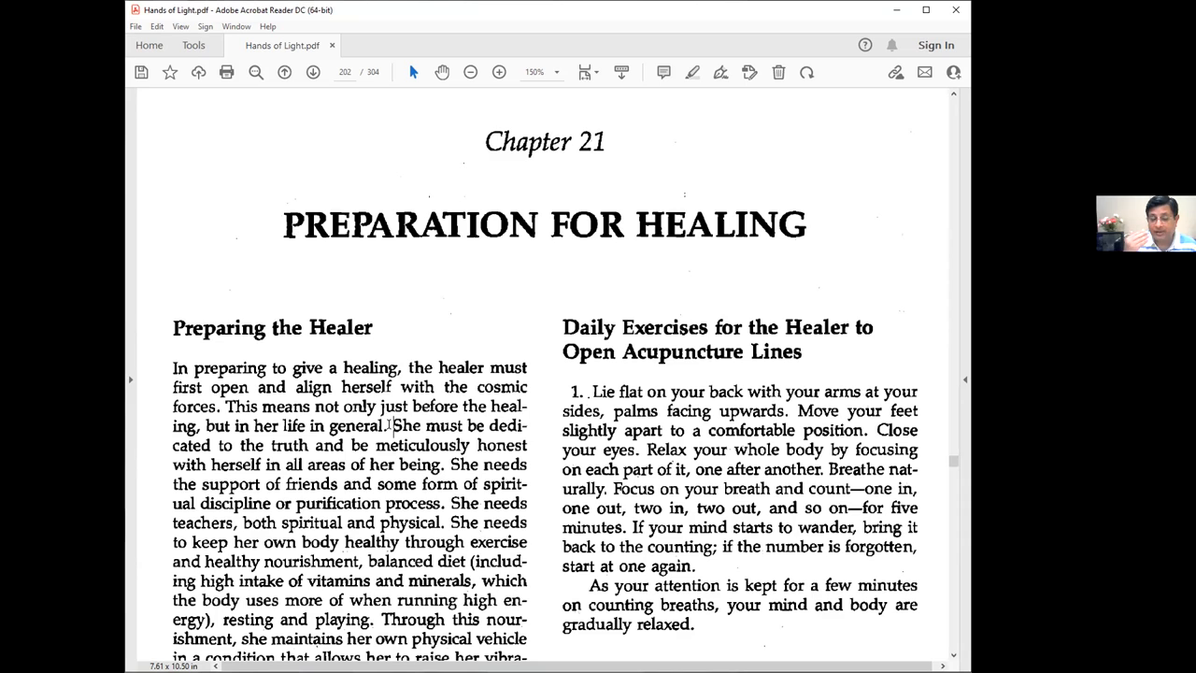
Scroll page 202 down to daily exercises 1 and 2 and the joint exercises paragraph
scroll(down, 3)
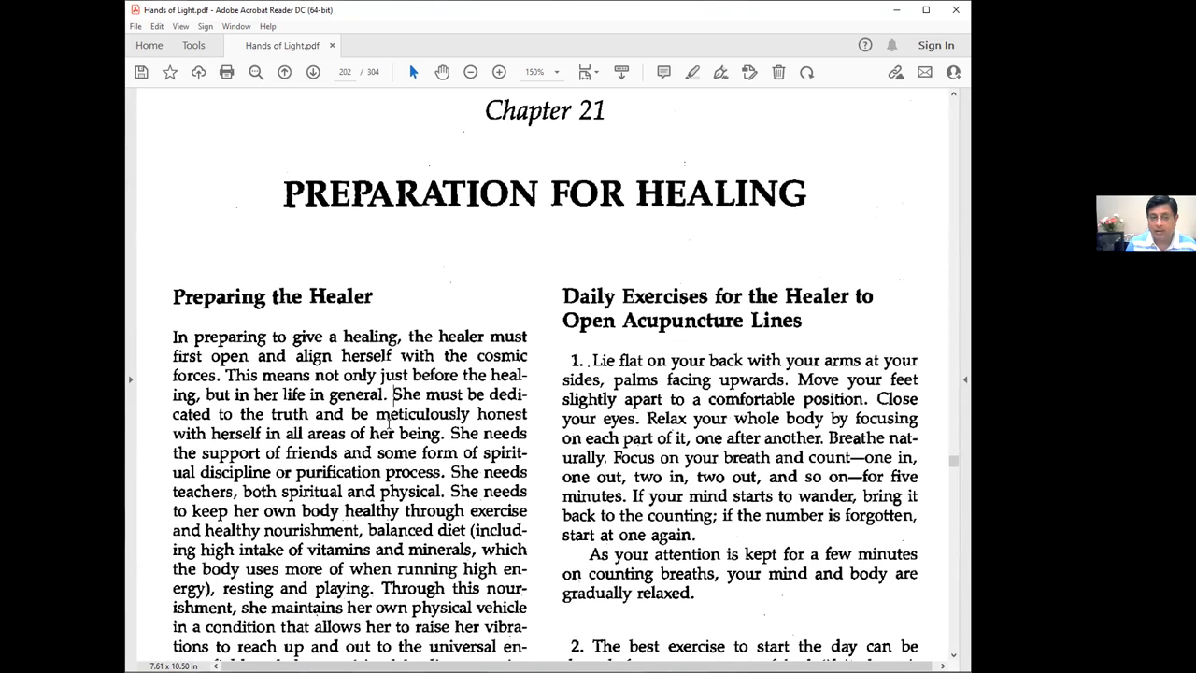
scroll(down, 3)
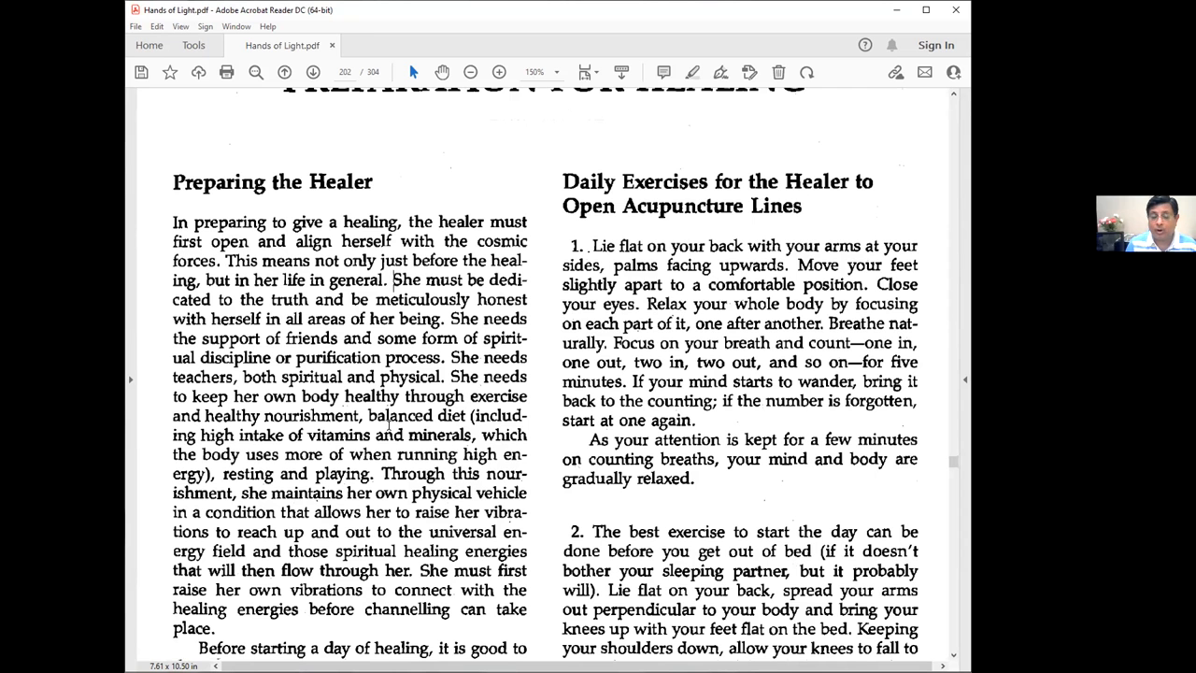
scroll(down, 3)
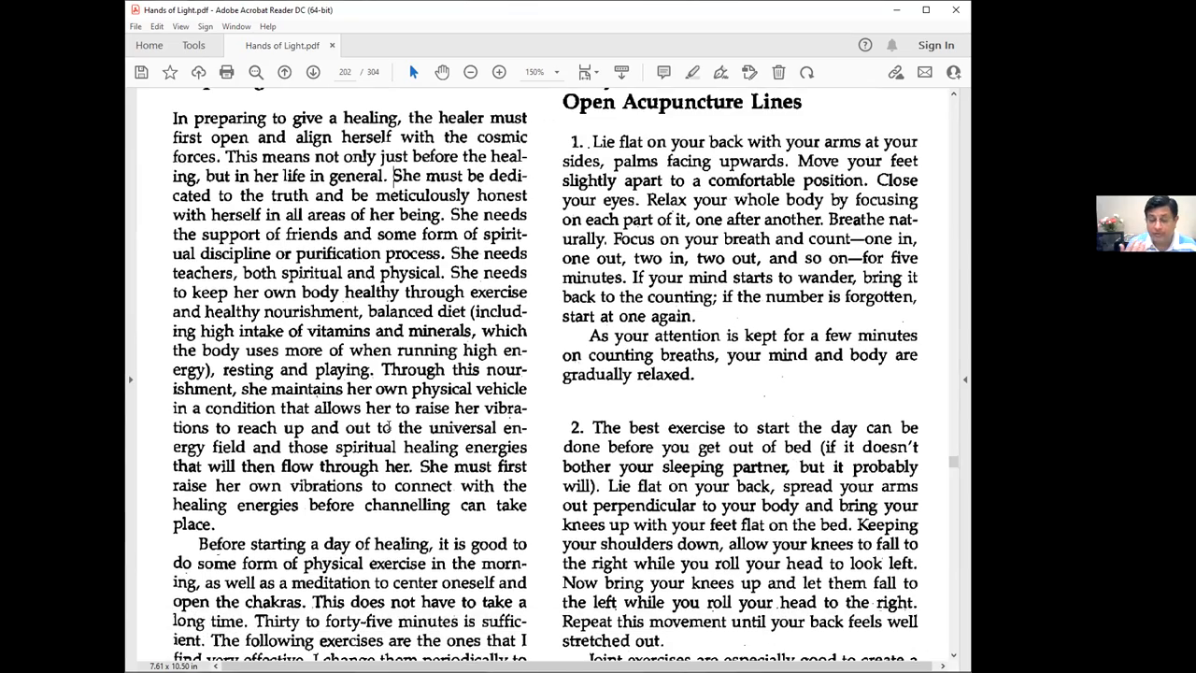
scroll(down, 3)
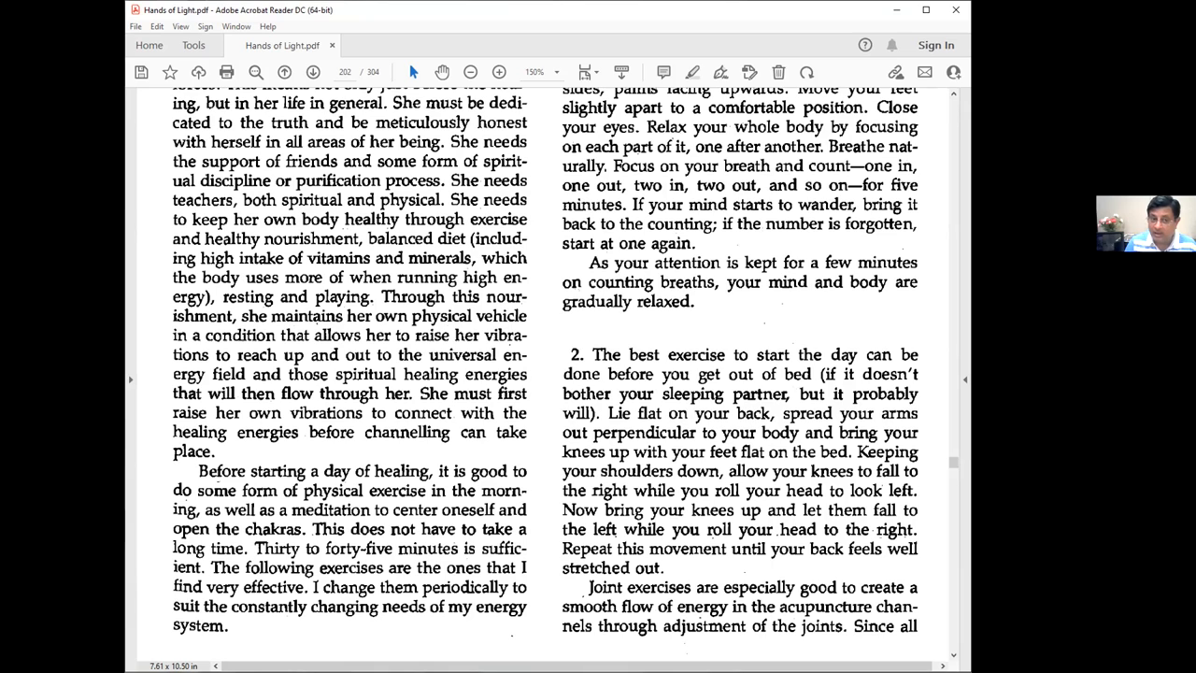
click(394, 103)
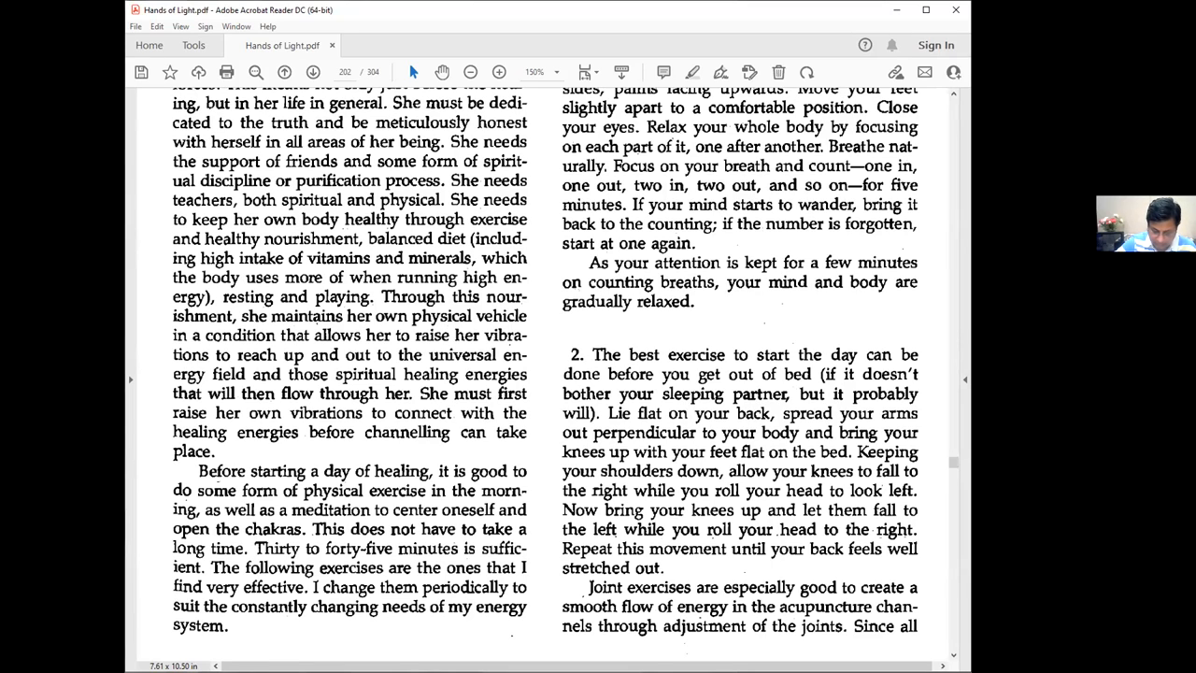
click(396, 102)
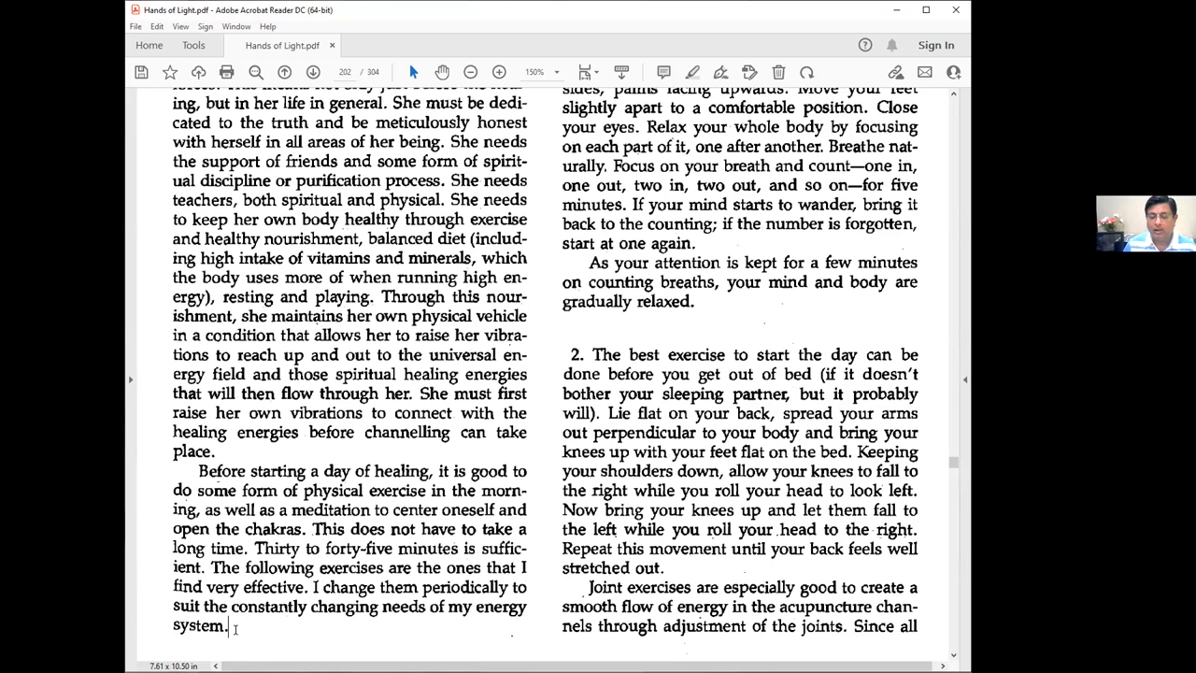
scroll(down, 3)
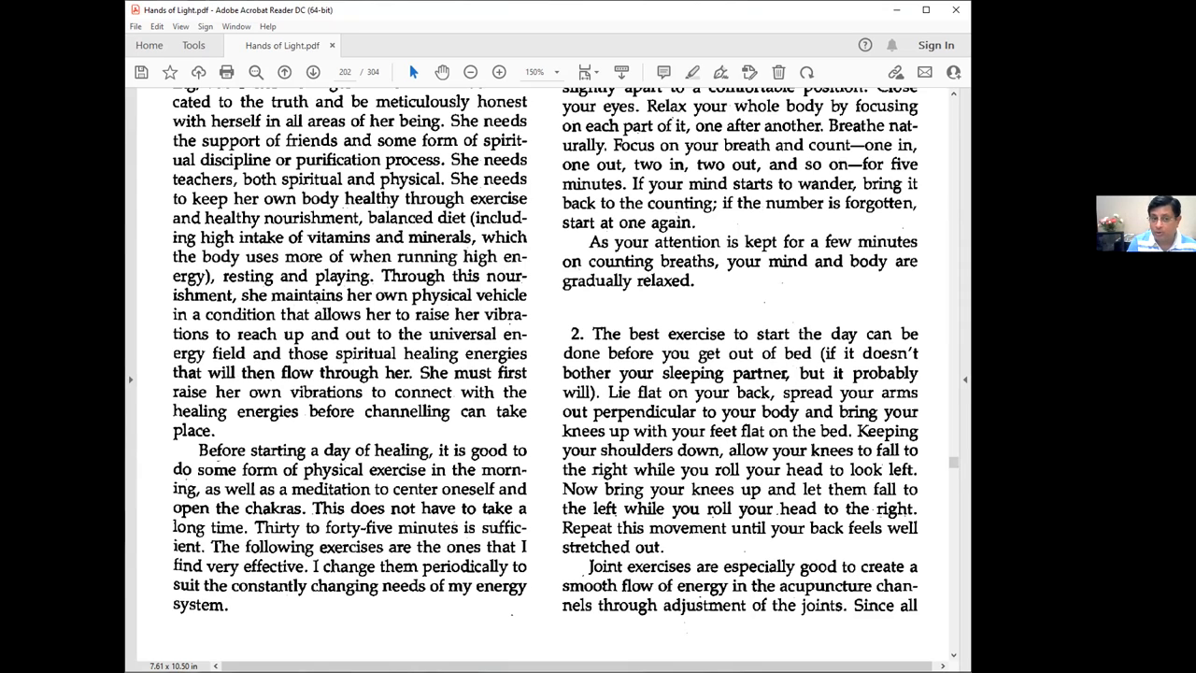
click(228, 605)
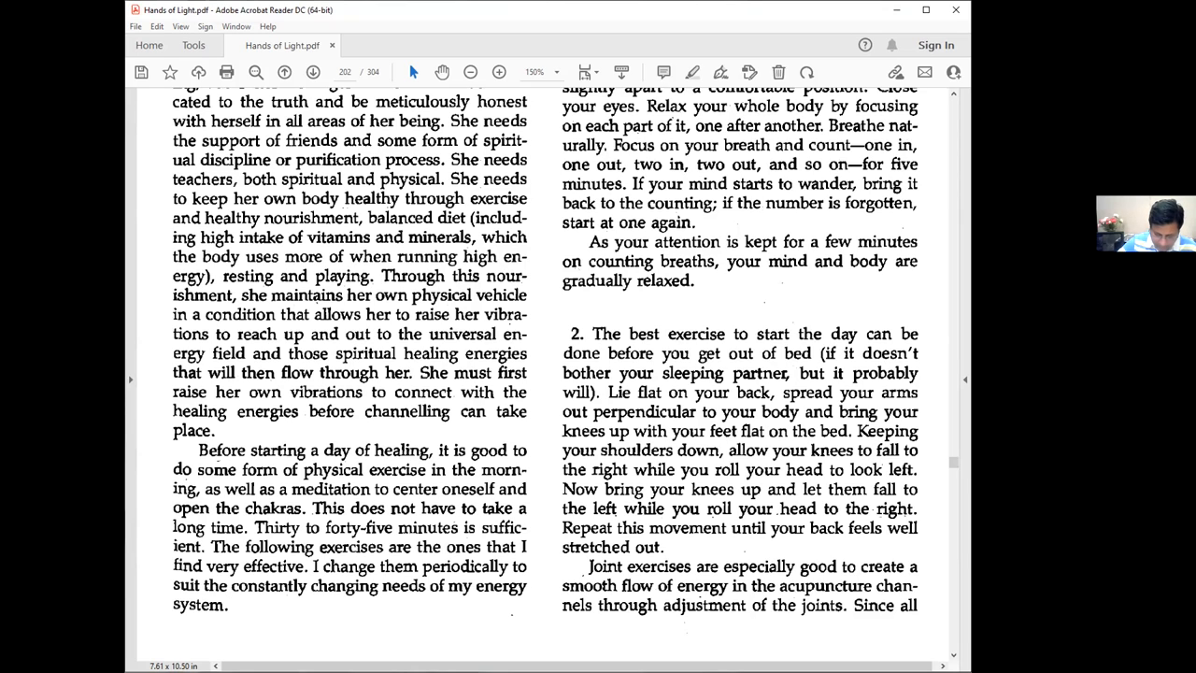
click(228, 604)
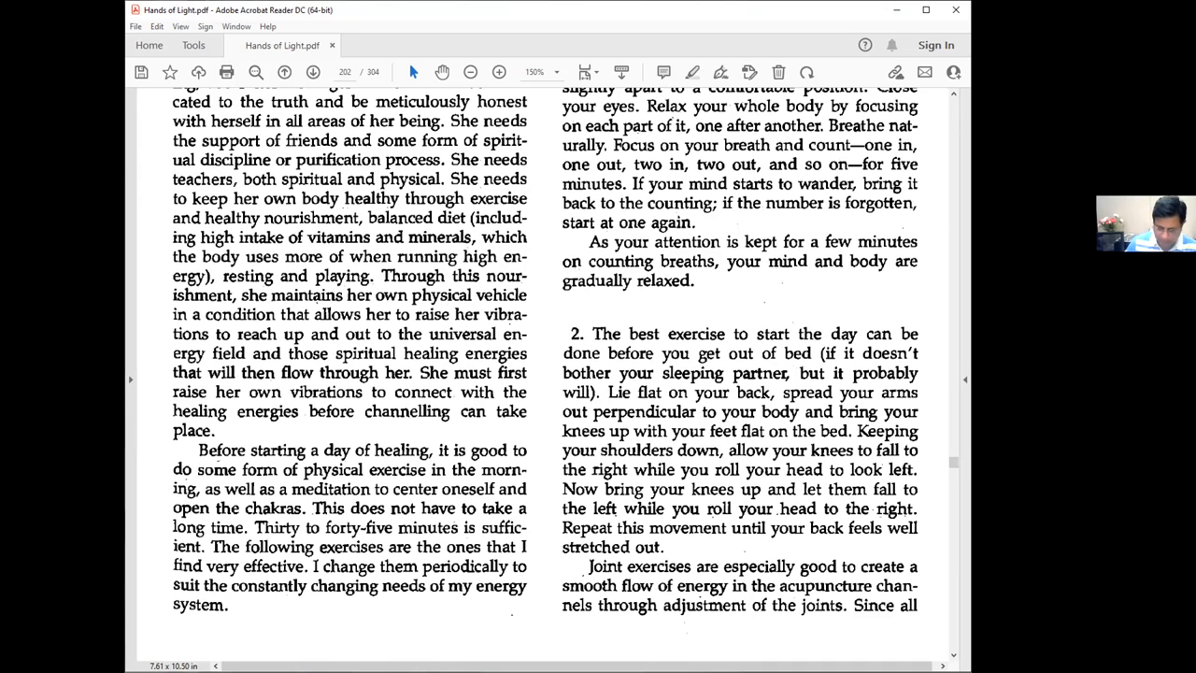
click(228, 604)
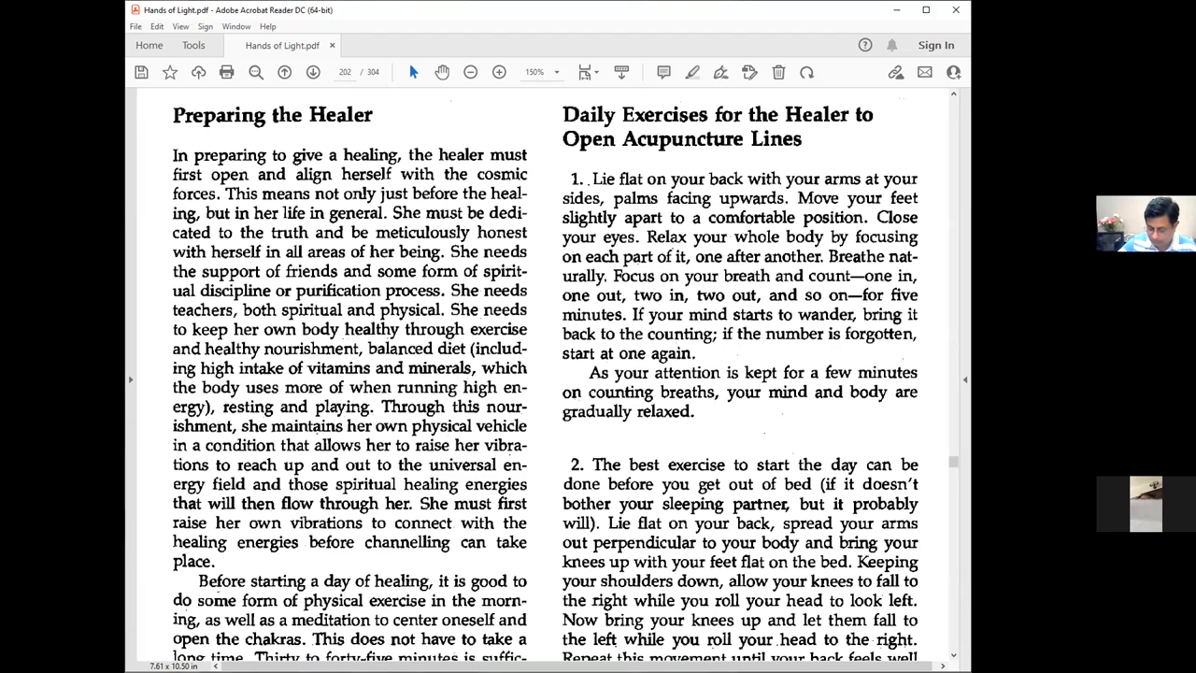
click(563, 114)
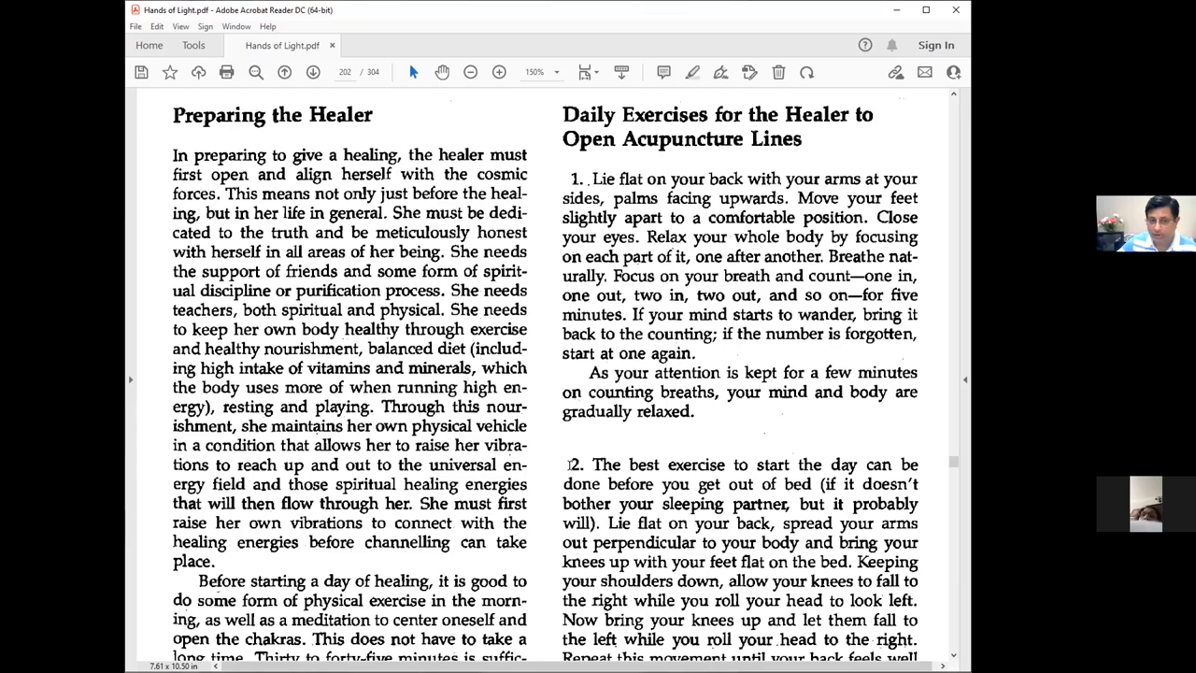
Scroll page 202 down to the rest of exercise 2 and the joint exercises paragraph
scroll(down, 3)
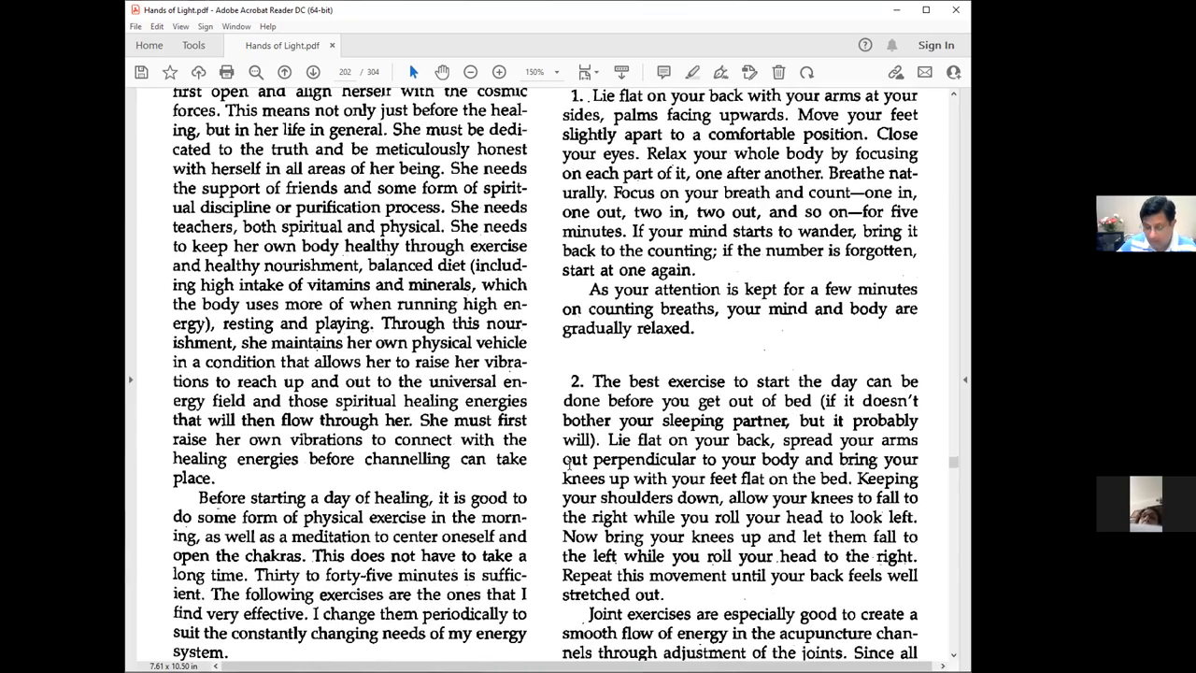
scroll(down, 3)
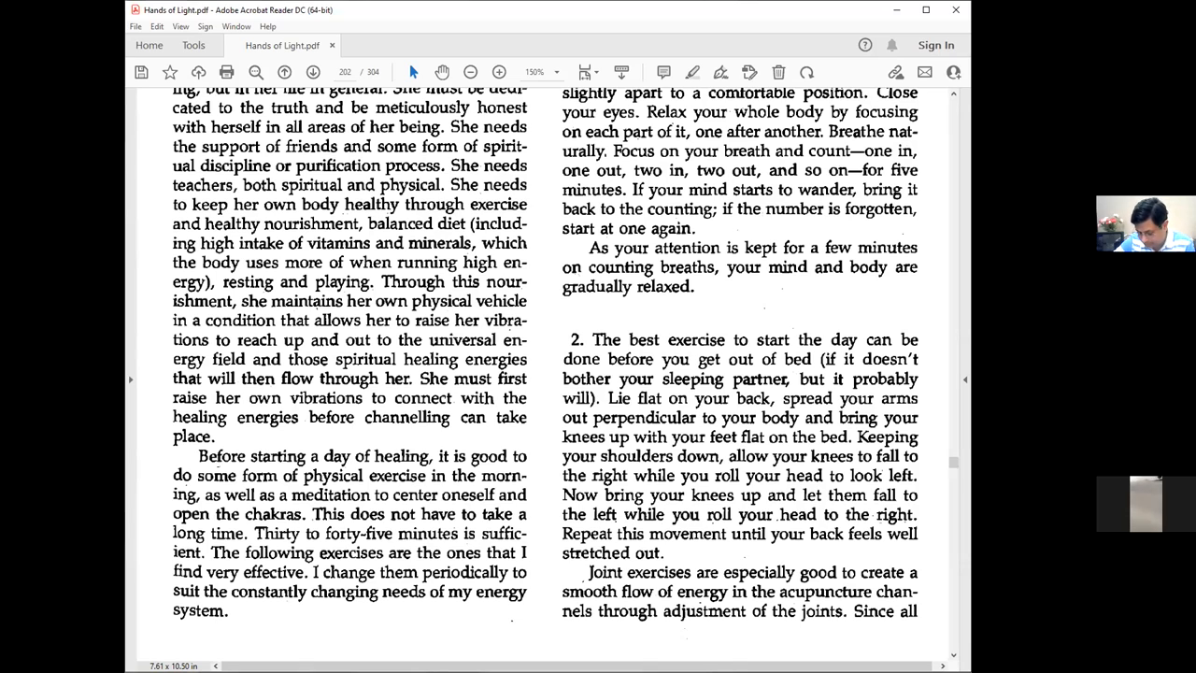
Scroll to page 203 (printed 188) showing joint exercises 3 through 13
scroll(down, 3)
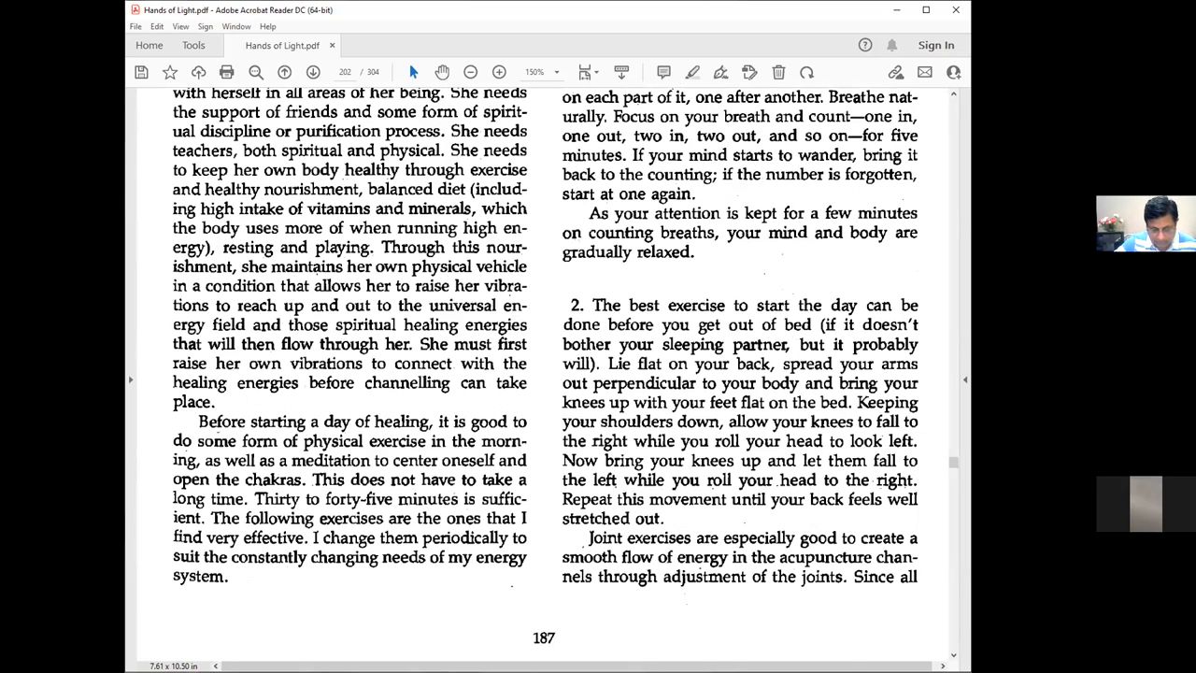
scroll(down, 3)
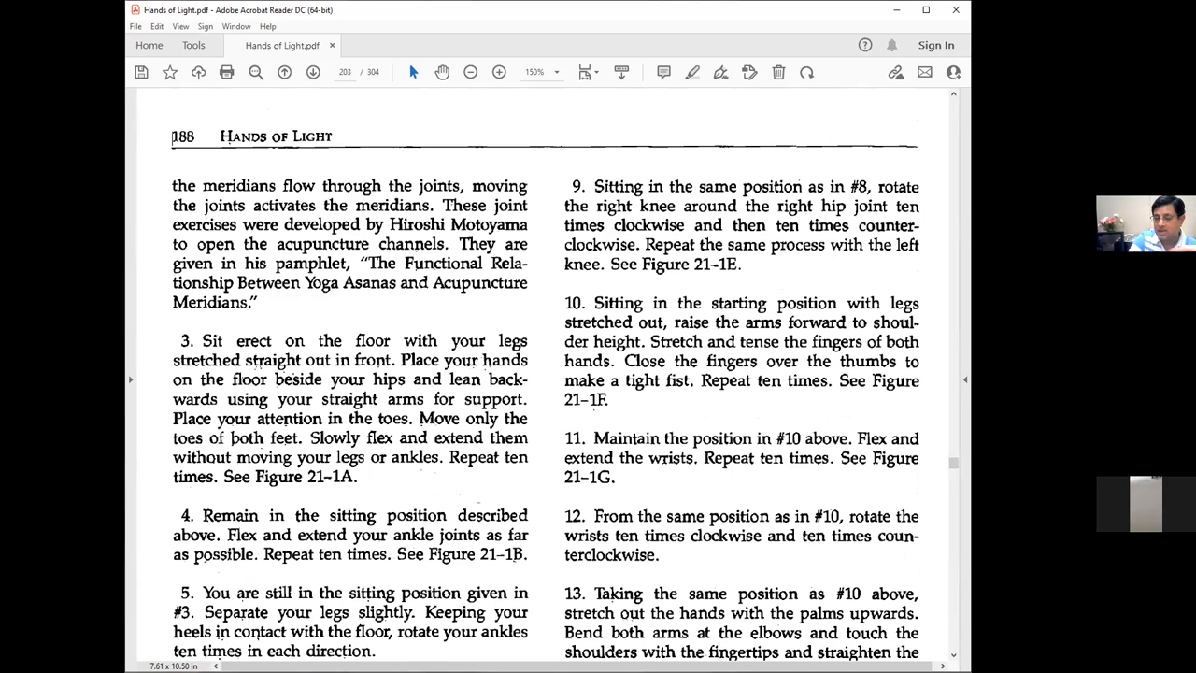
mouse_move(141, 509)
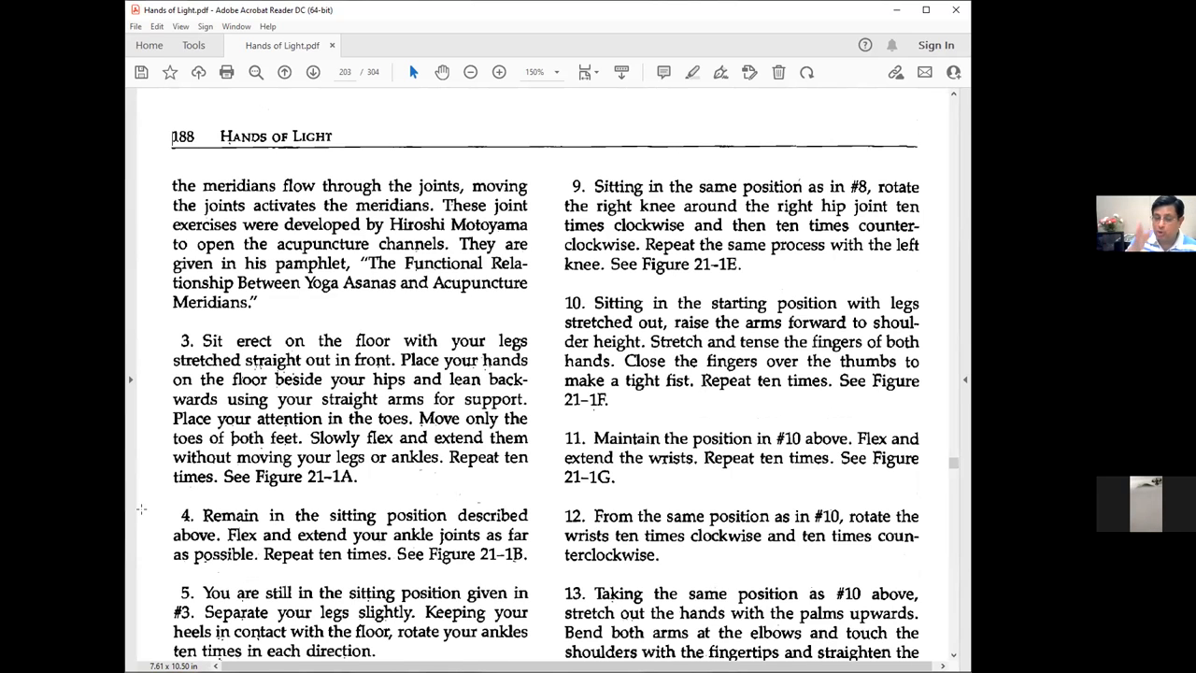
Scroll page 203 down to joint exercises 6 through 16, including sit-ups
scroll(down, 3)
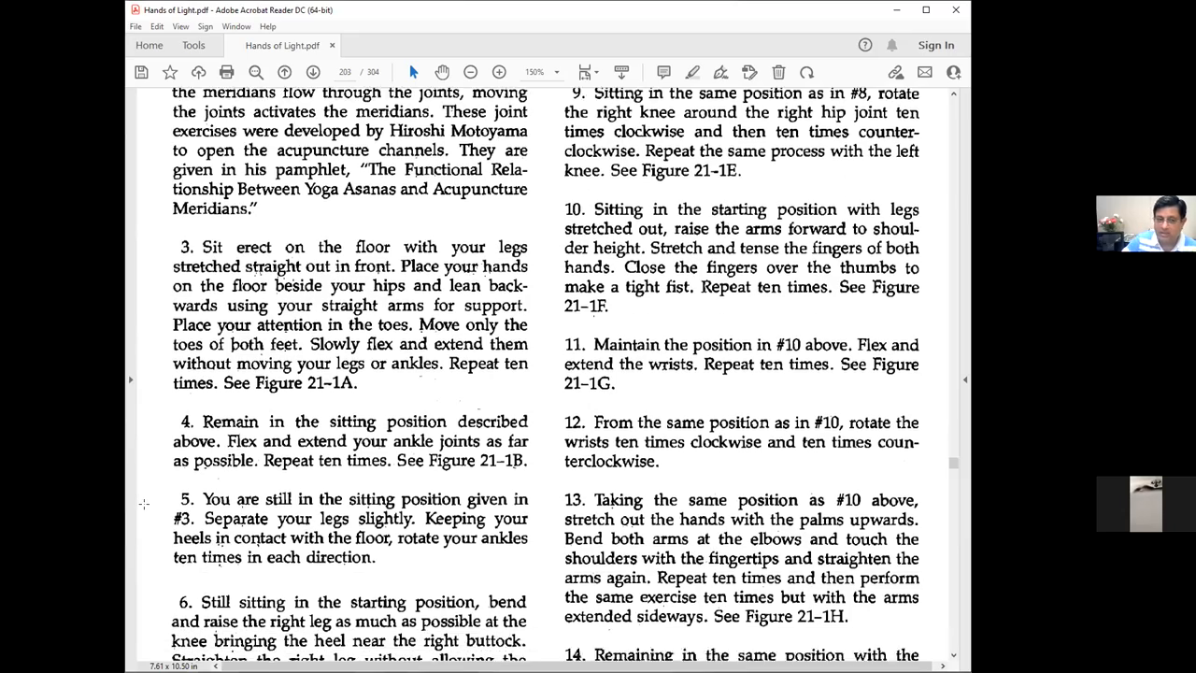
scroll(down, 3)
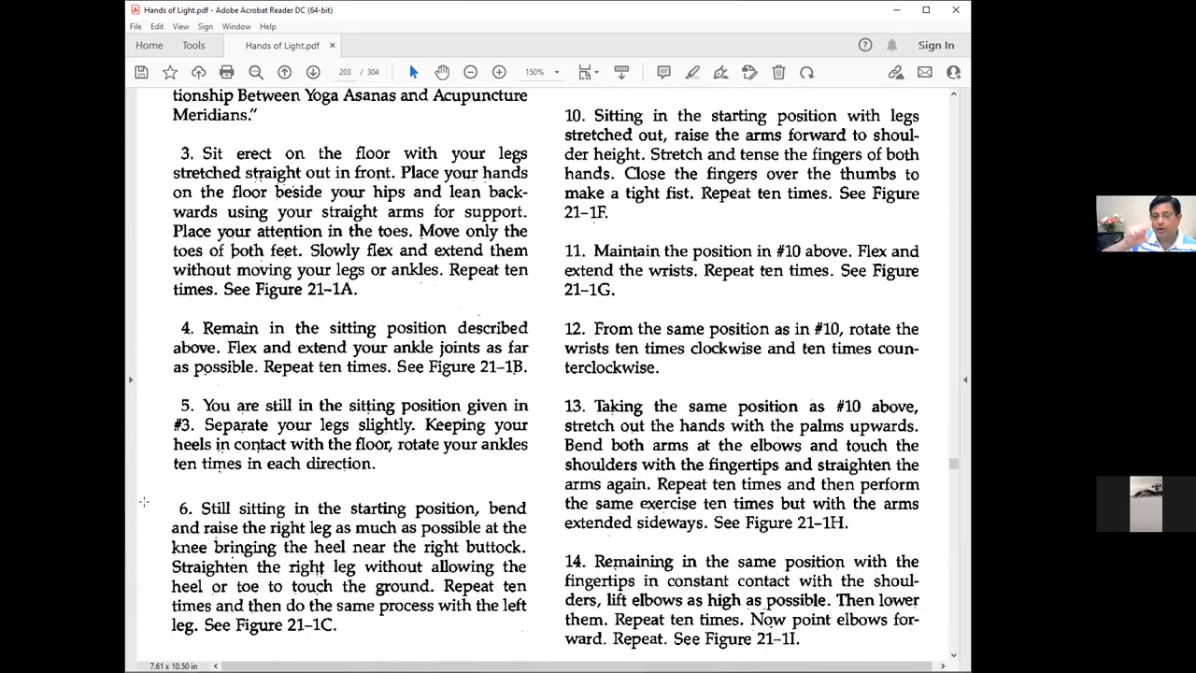
scroll(down, 3)
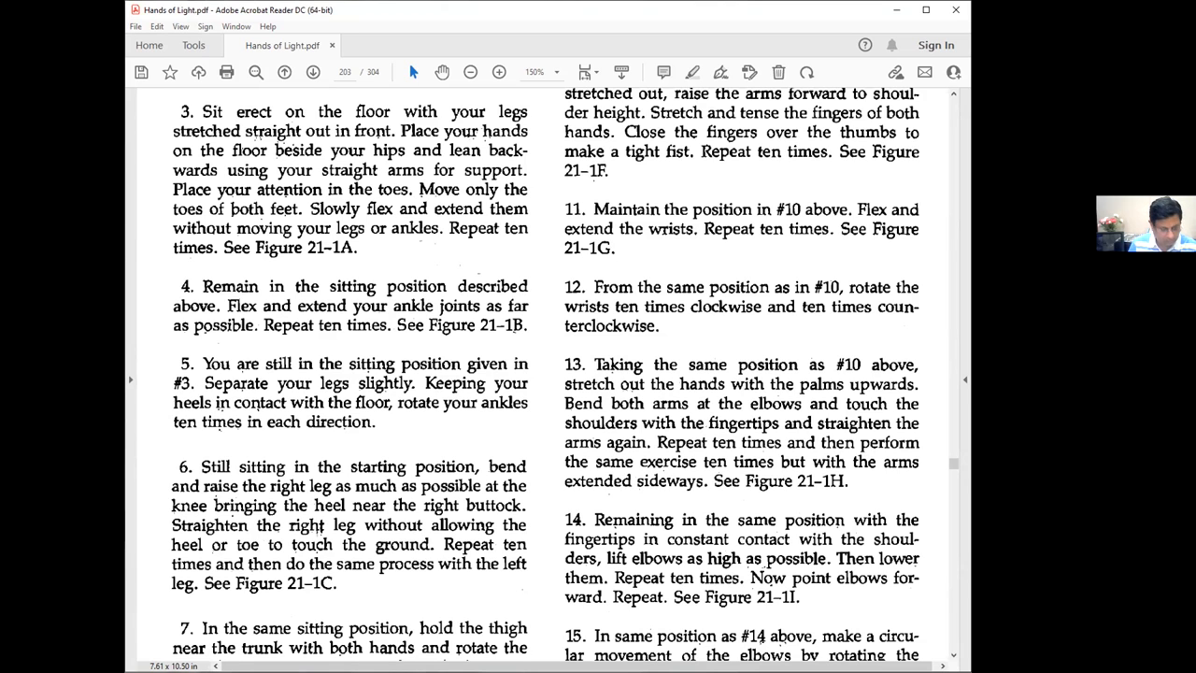
scroll(down, 3)
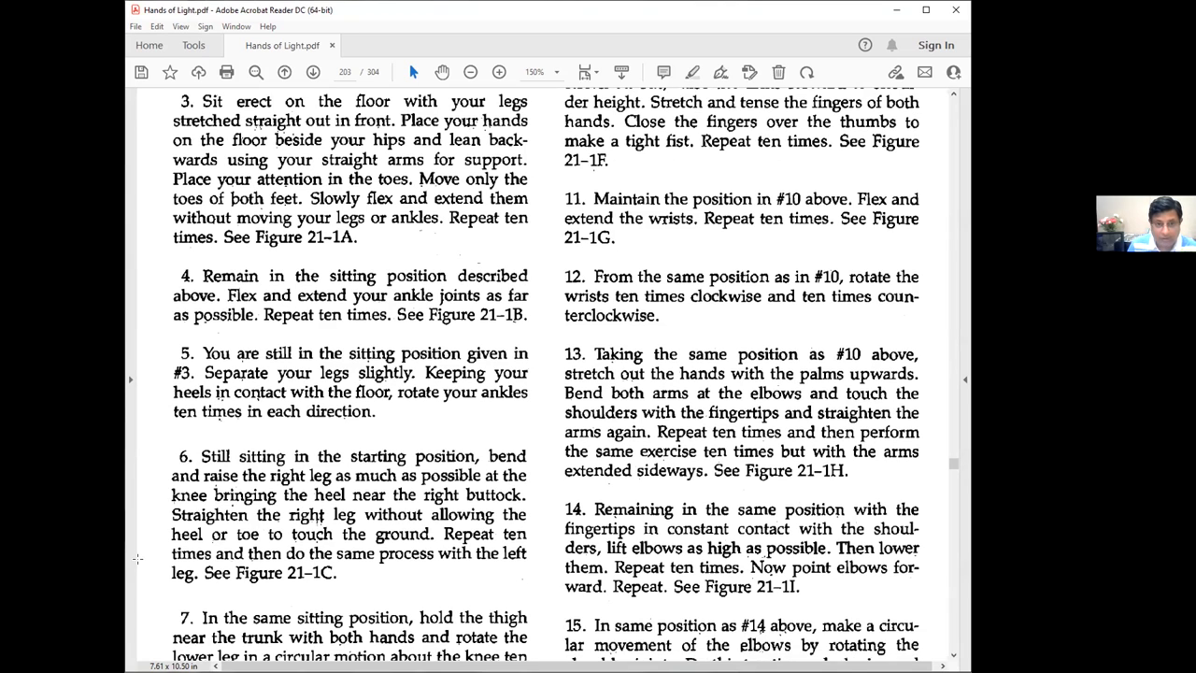
scroll(down, 3)
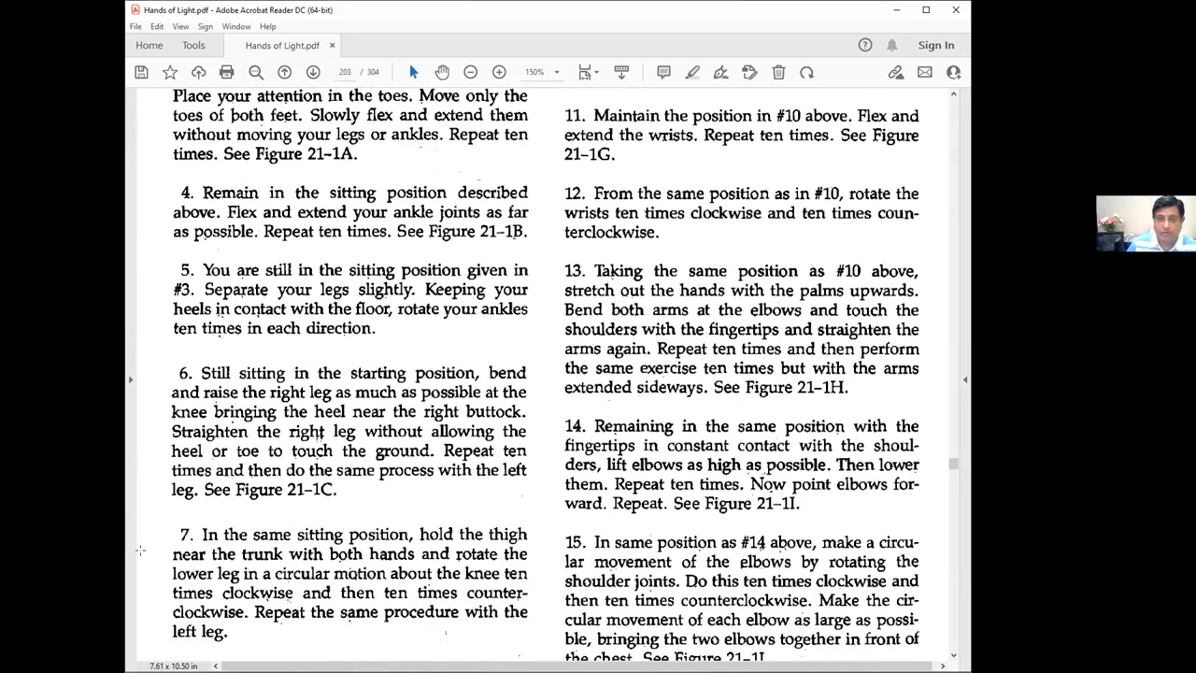
scroll(down, 3)
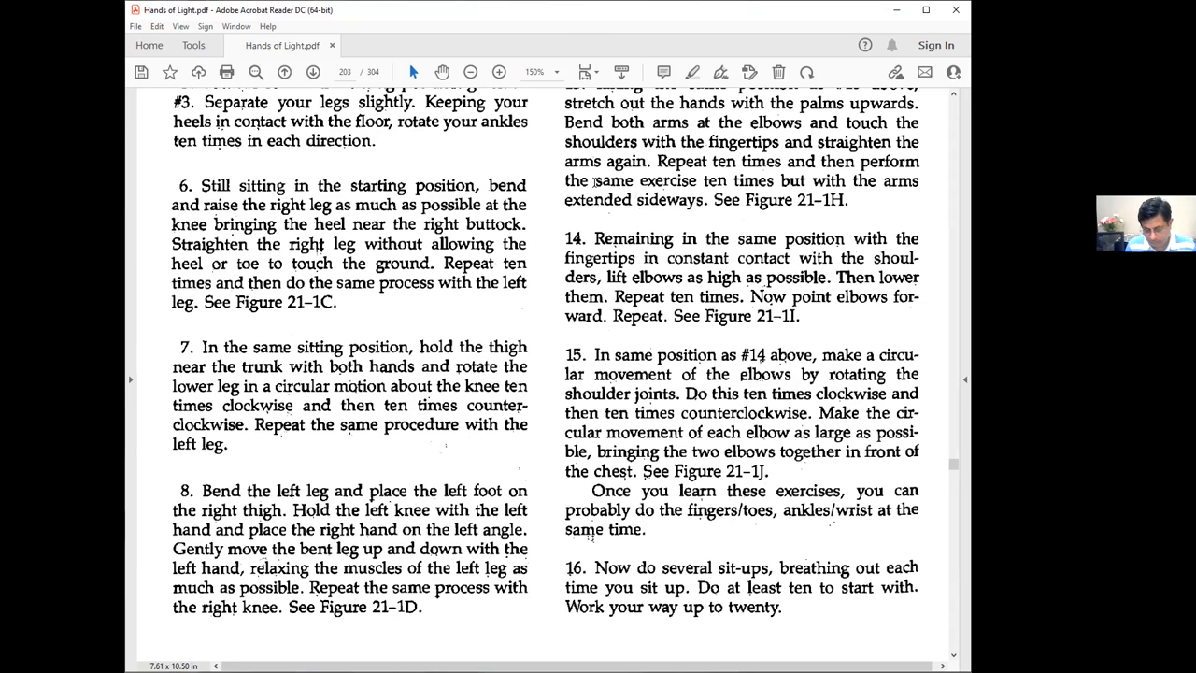
Scroll page 203 back to show joint exercises 3 through 13
scroll(down, 3)
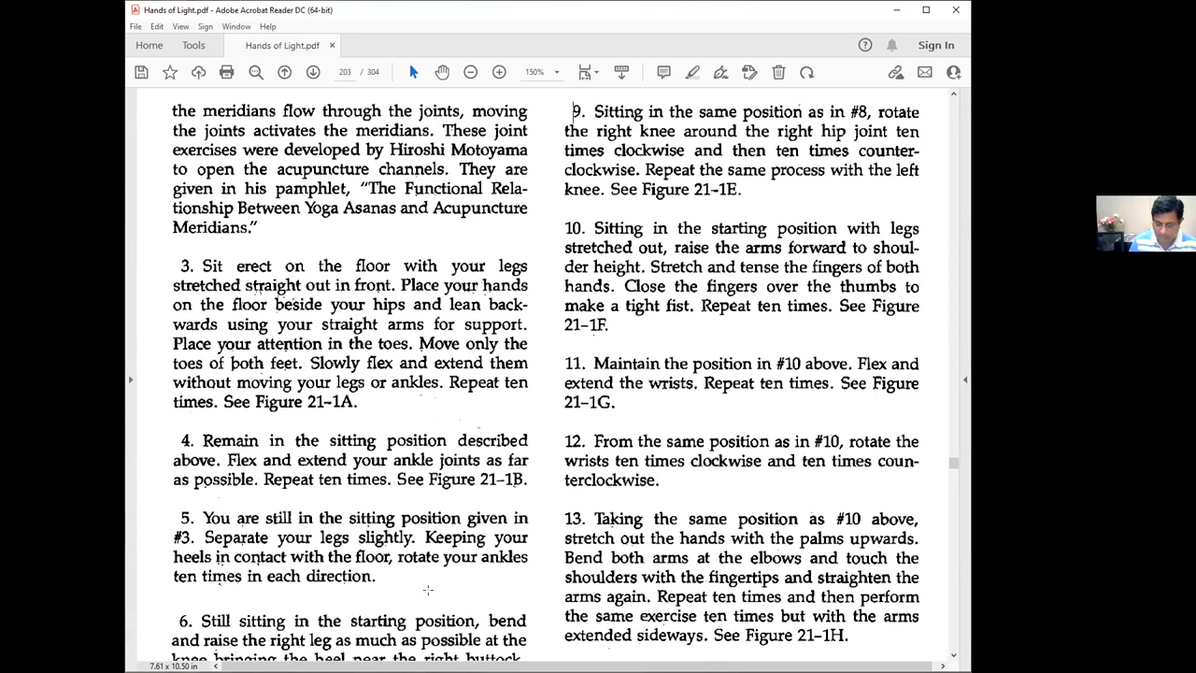
mouse_move(515, 551)
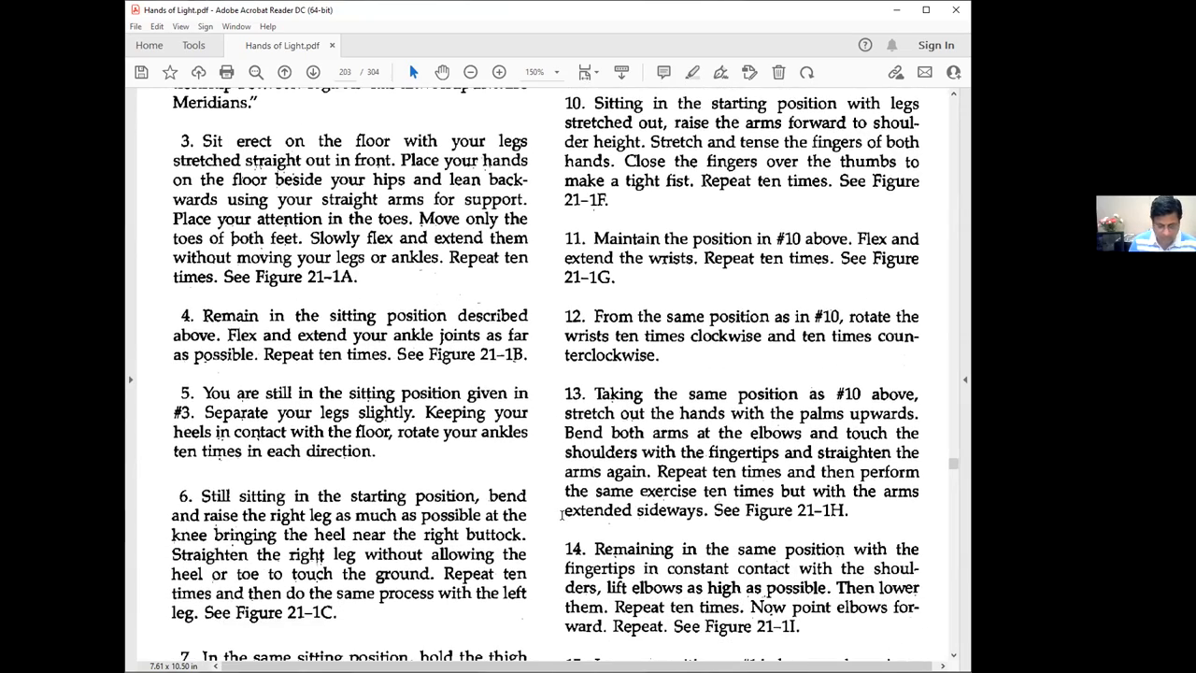
Scroll page 203 to show exercises 4 through 15 and the closing note
scroll(down, 3)
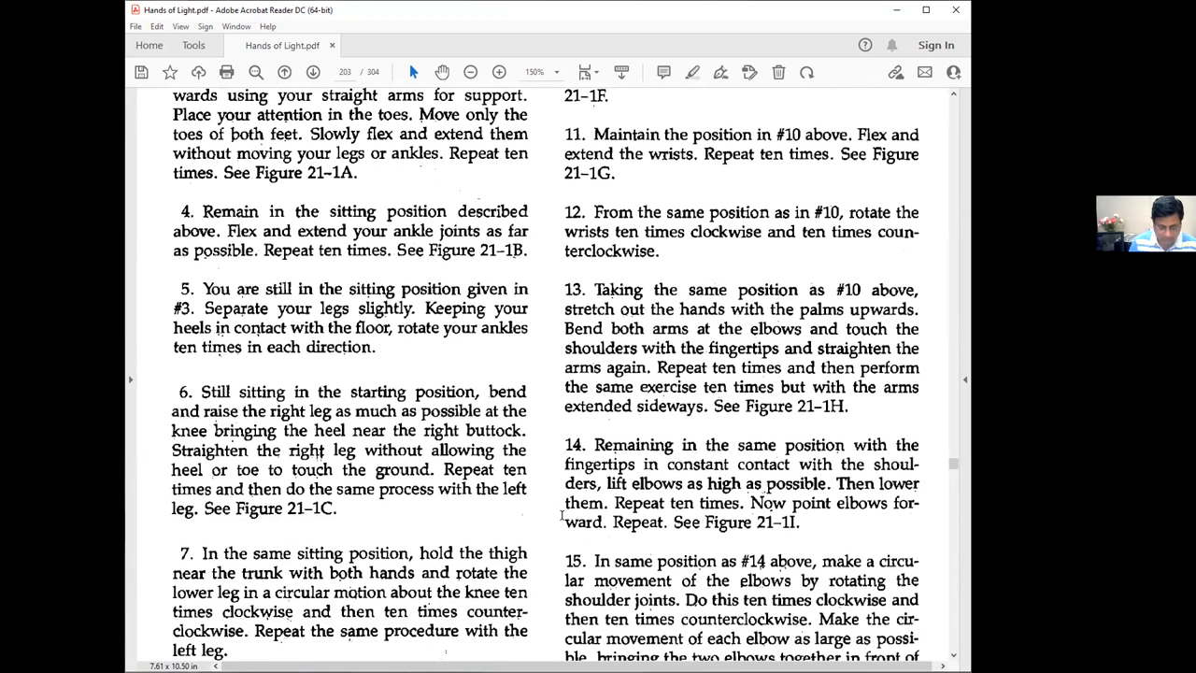
scroll(down, 3)
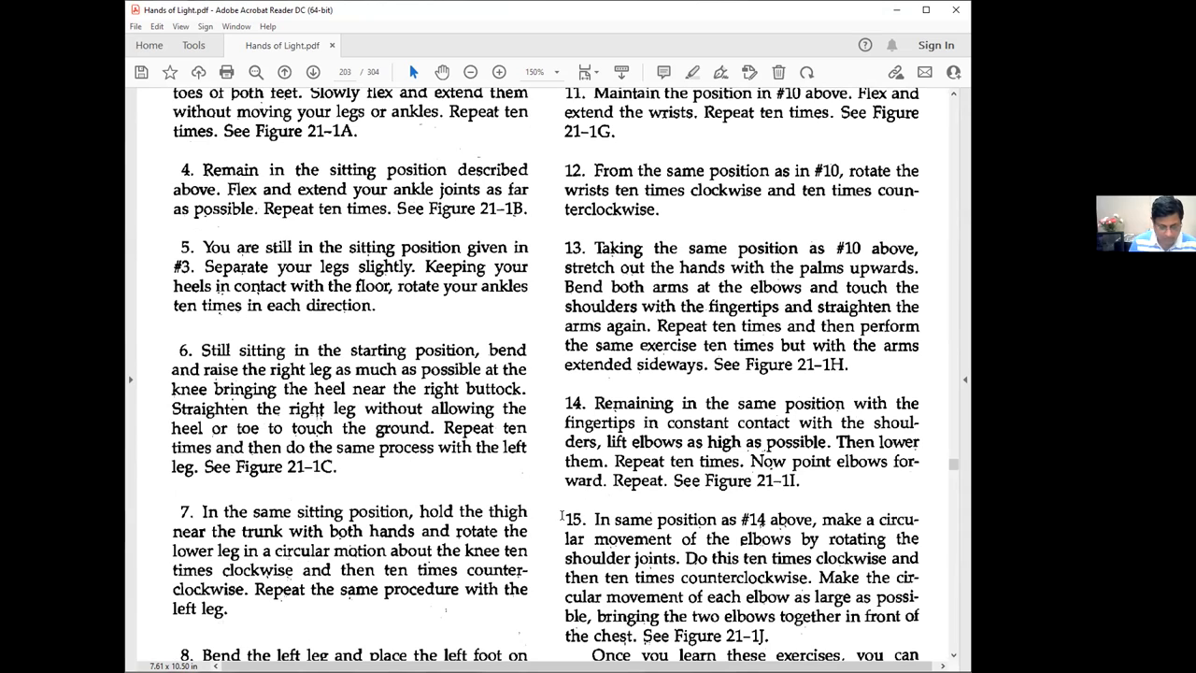
mouse_move(558, 500)
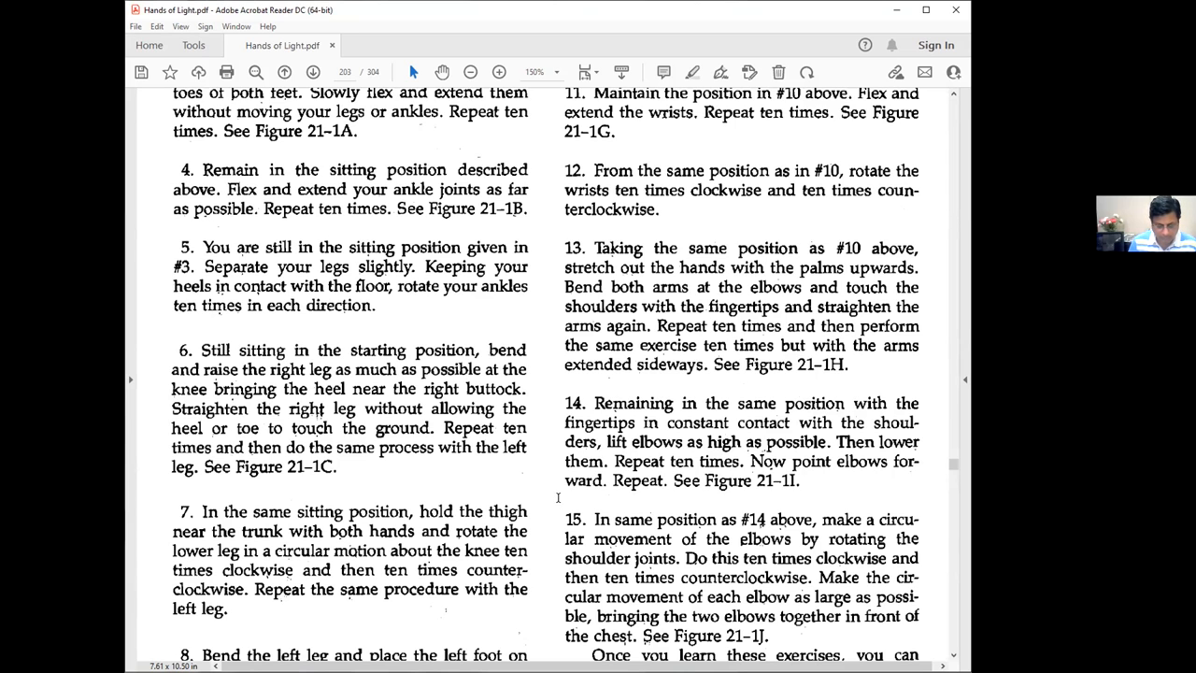
scroll(down, 3)
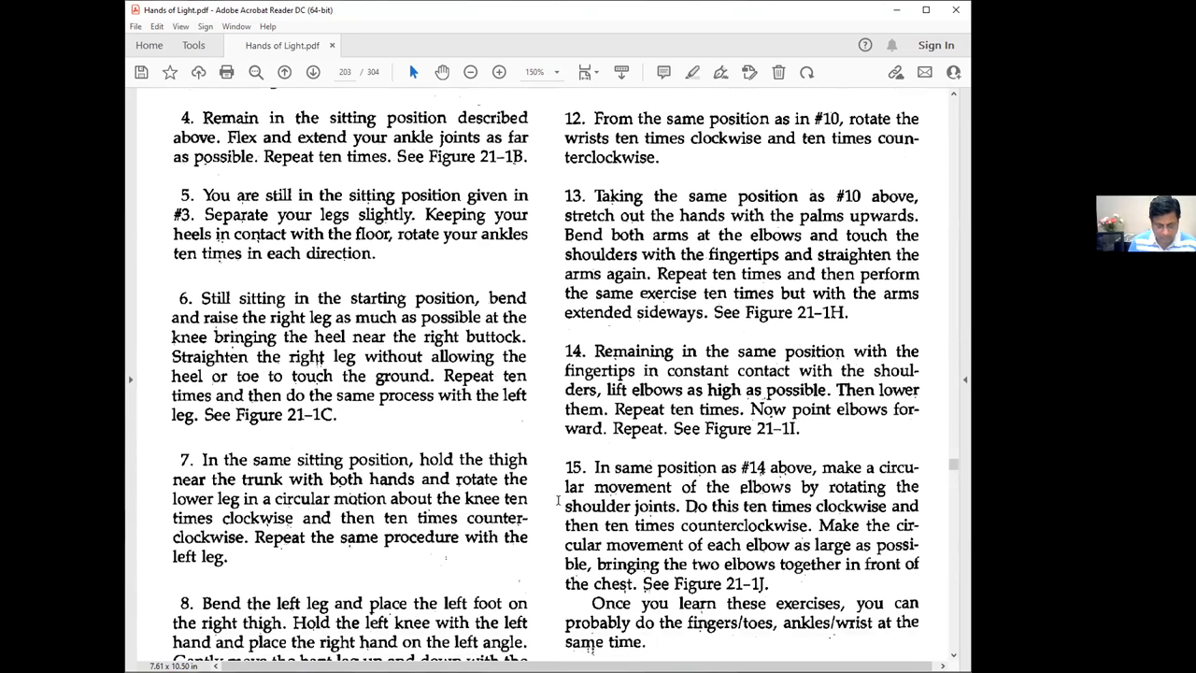
Scroll page 203 down until sit-ups exercise 16 shows below the elbow exercises
scroll(down, 3)
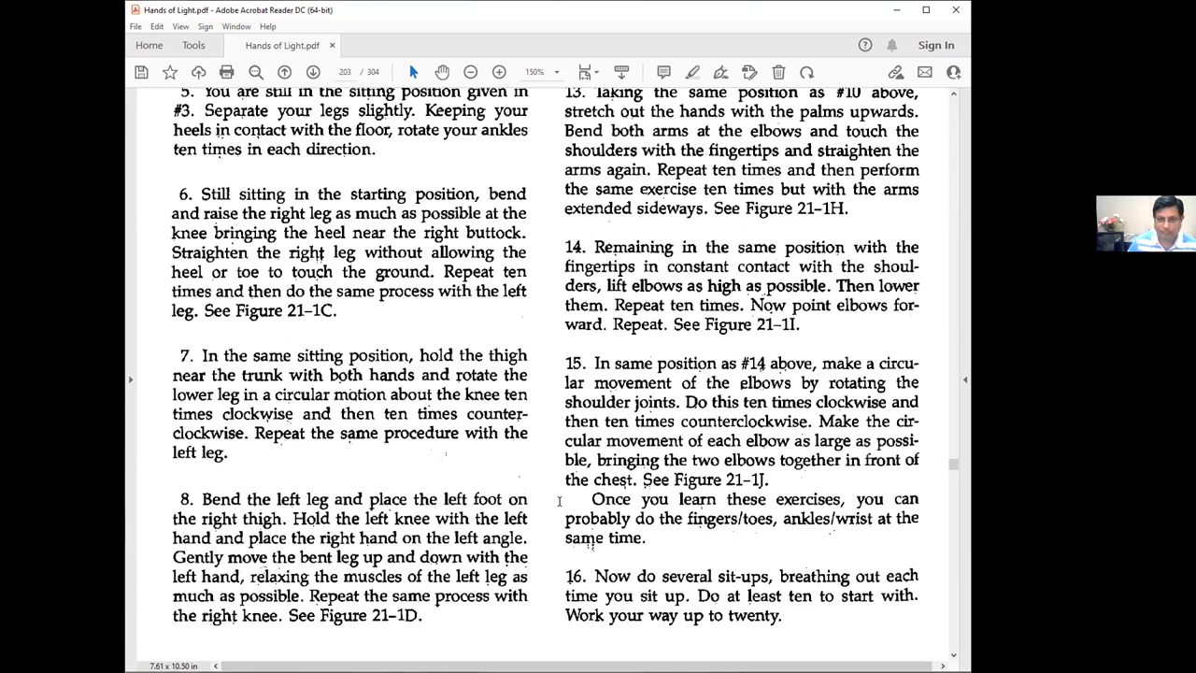
scroll(down, 3)
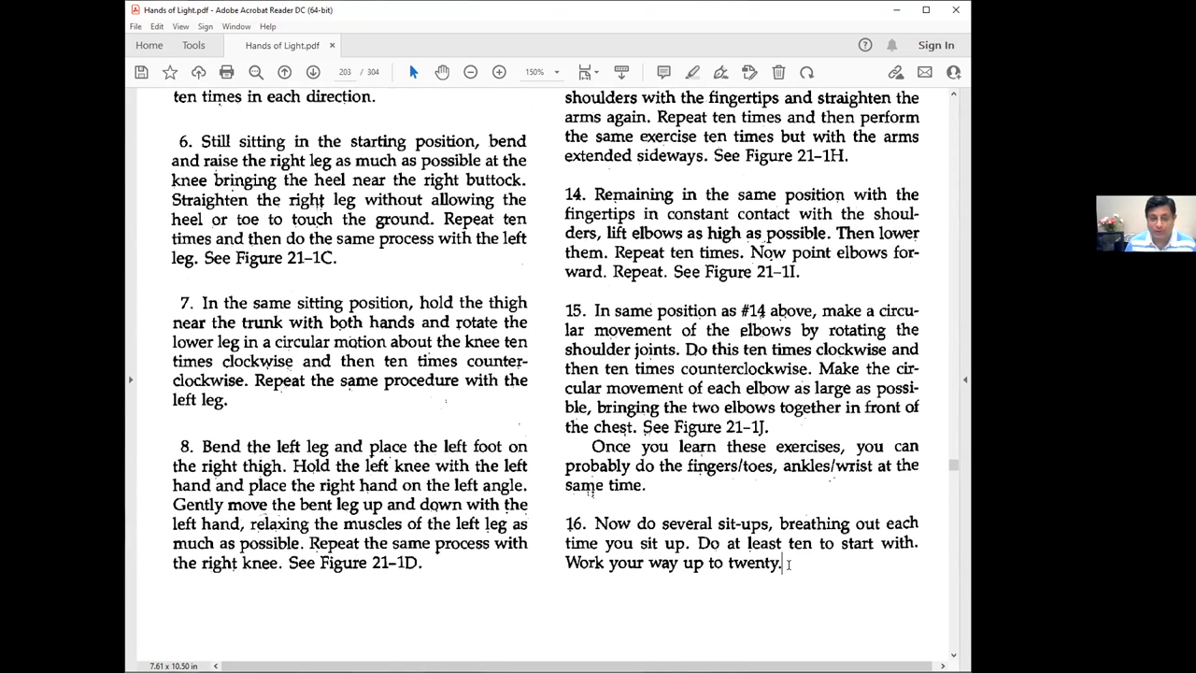
Advance to page 204 and zoom out to 77.7% to fit Figure 21-1
click(313, 72)
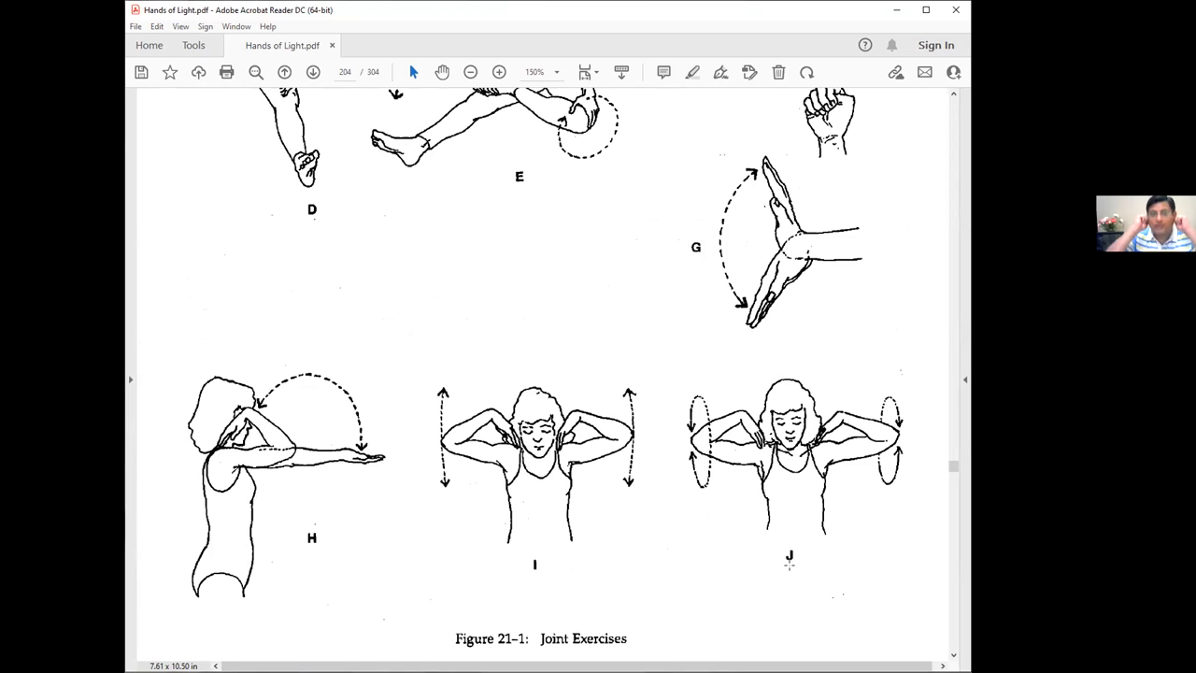
mouse_move(517, 288)
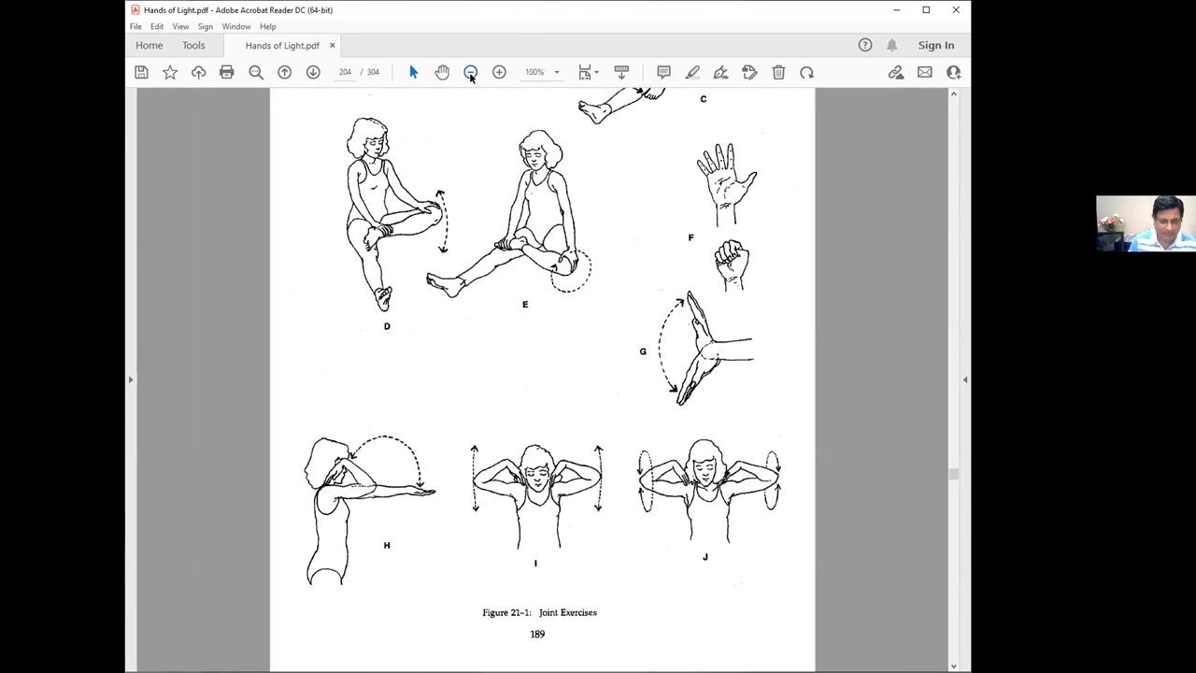
click(255, 72)
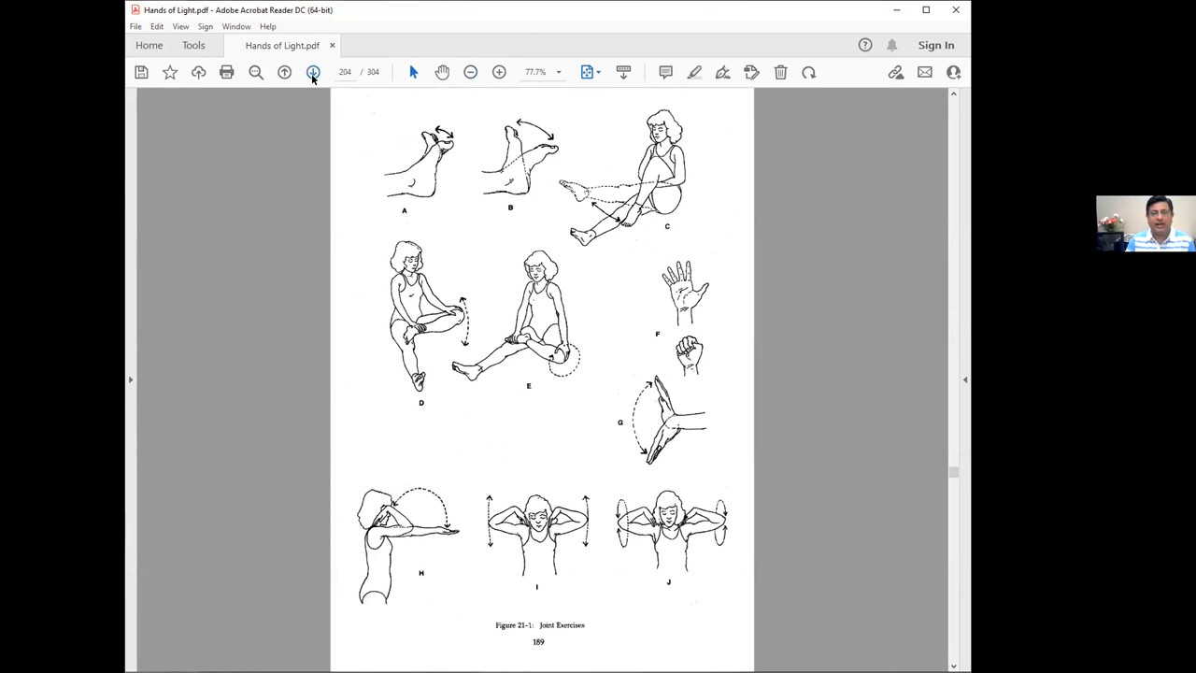
mouse_move(313, 72)
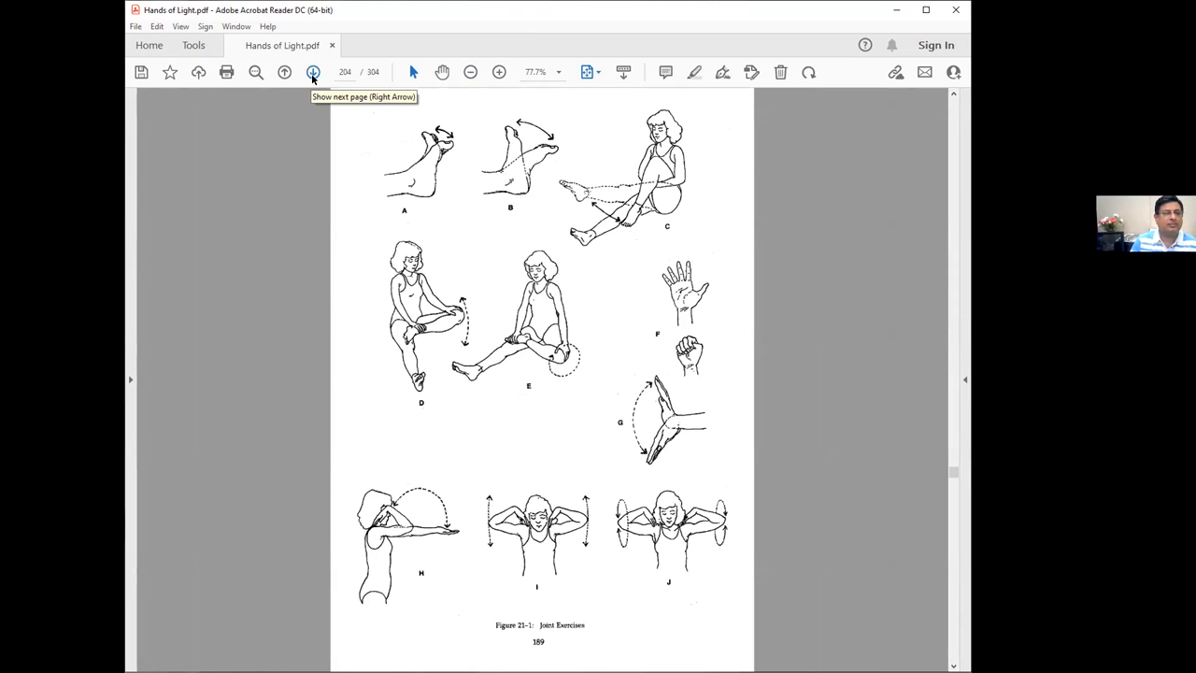
Advance to page 205 and zoom in to about 150% to read exercise 17
click(313, 72)
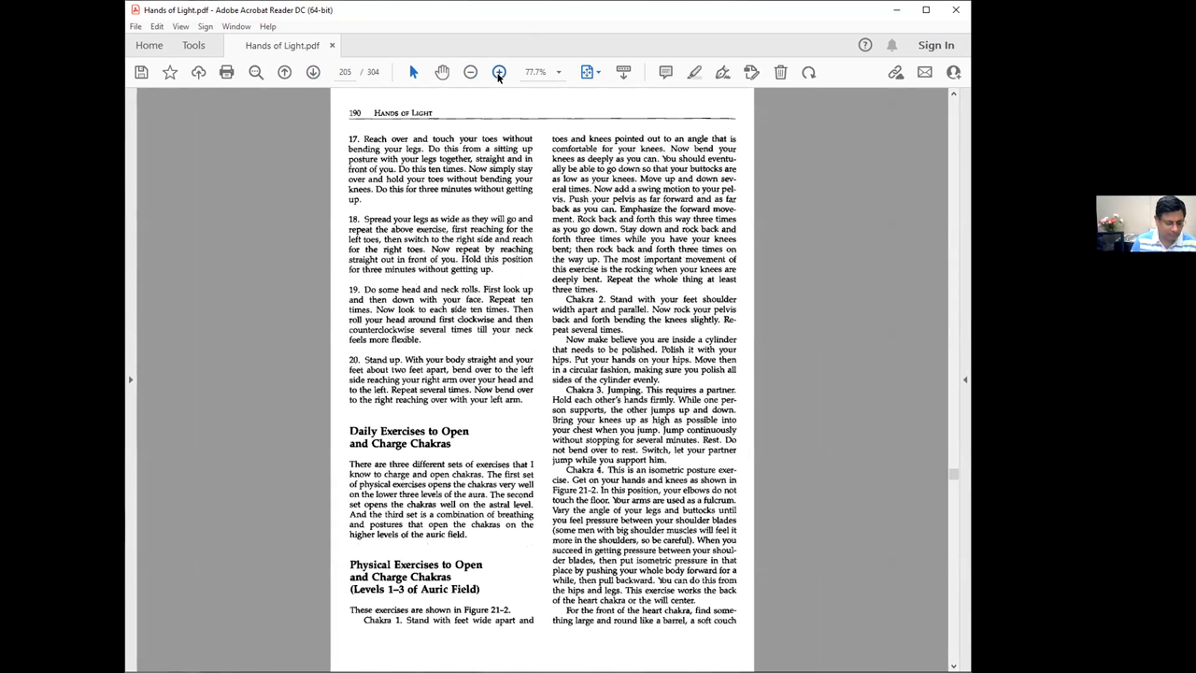
click(499, 72)
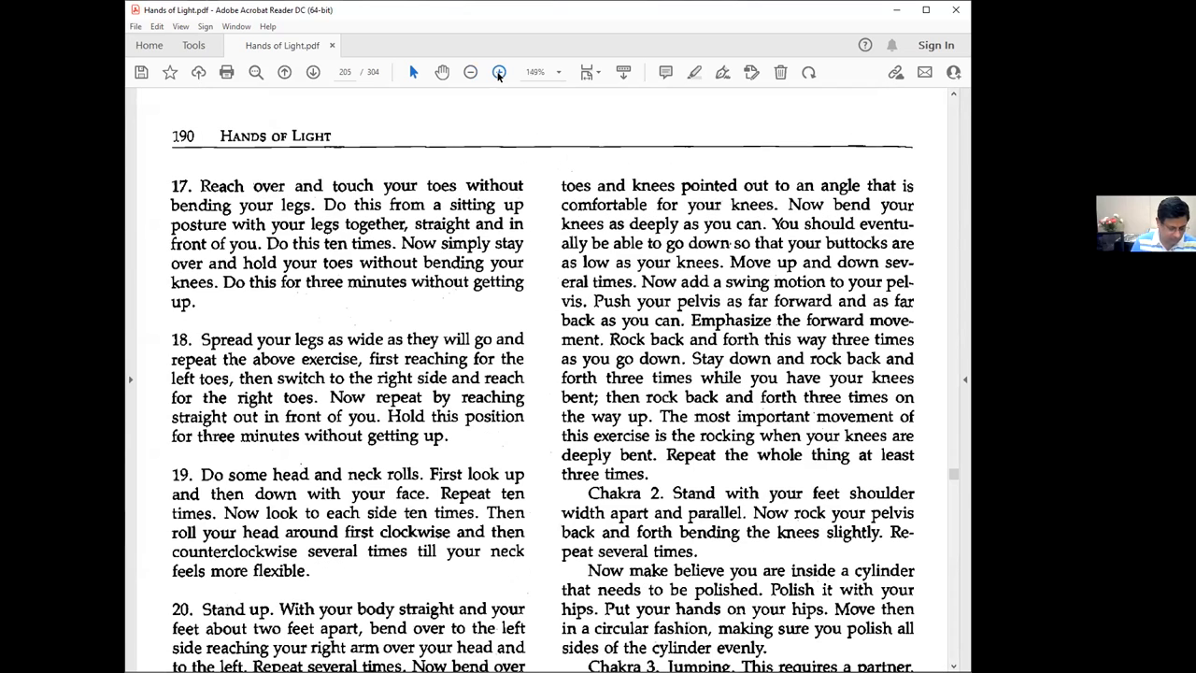